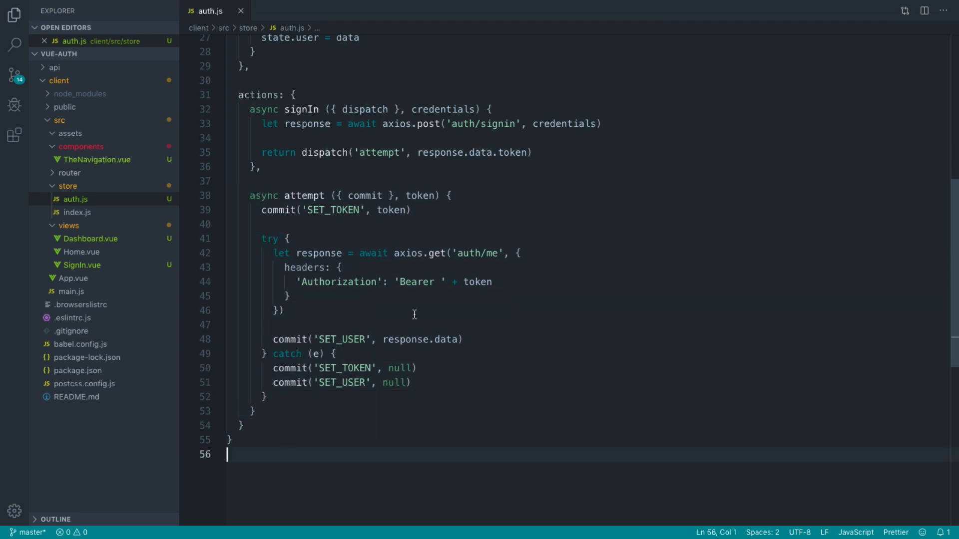
pyautogui.moveTo(373, 243)
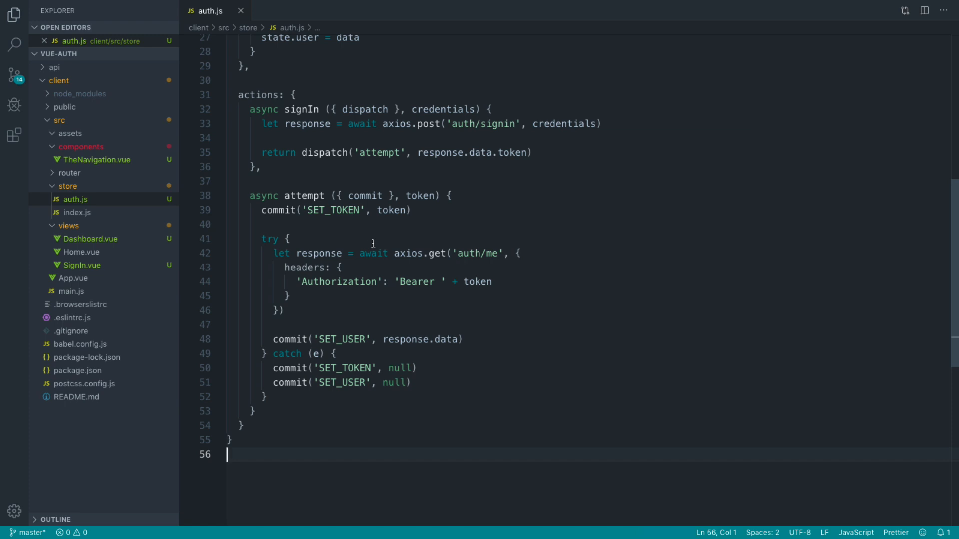
# - Highlight the SET_USER commit and the catch-block commits in the attempt action
pyautogui.moveTo(261, 209); pyautogui.dragTo(411, 210)
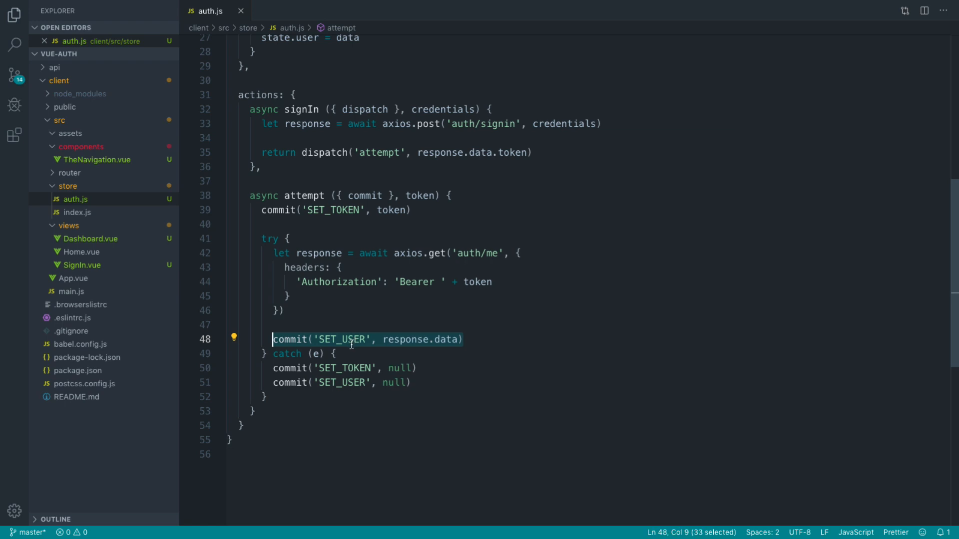
pyautogui.click(411, 382)
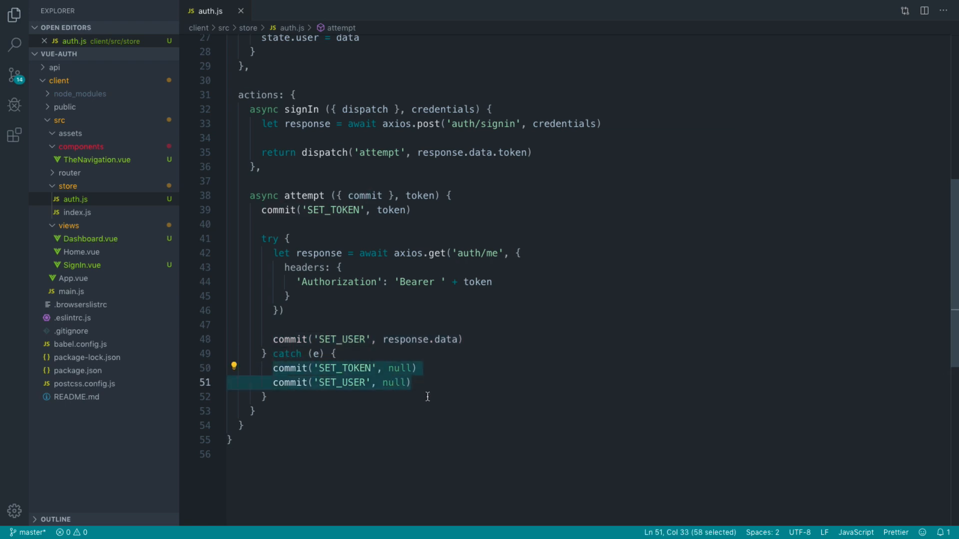
pyautogui.click(431, 384)
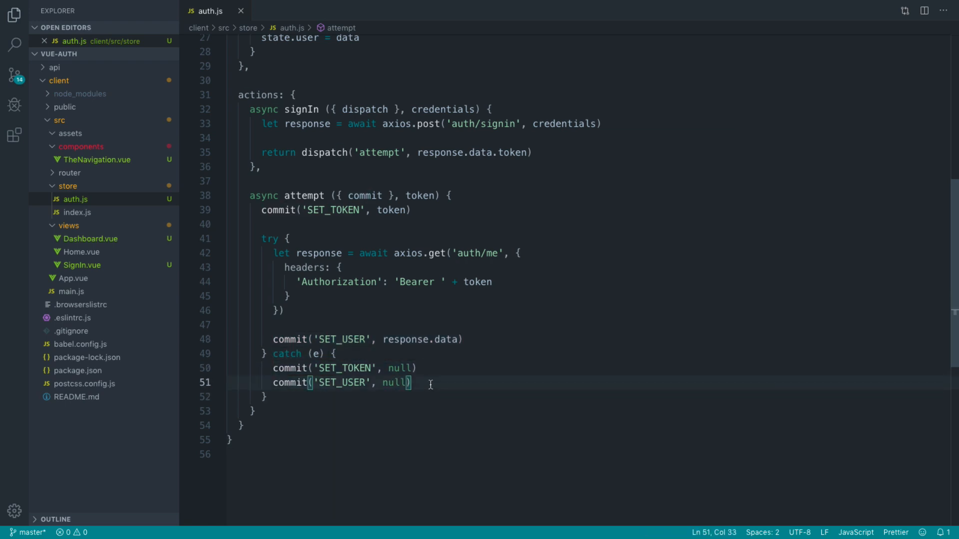
pyautogui.click(335, 353)
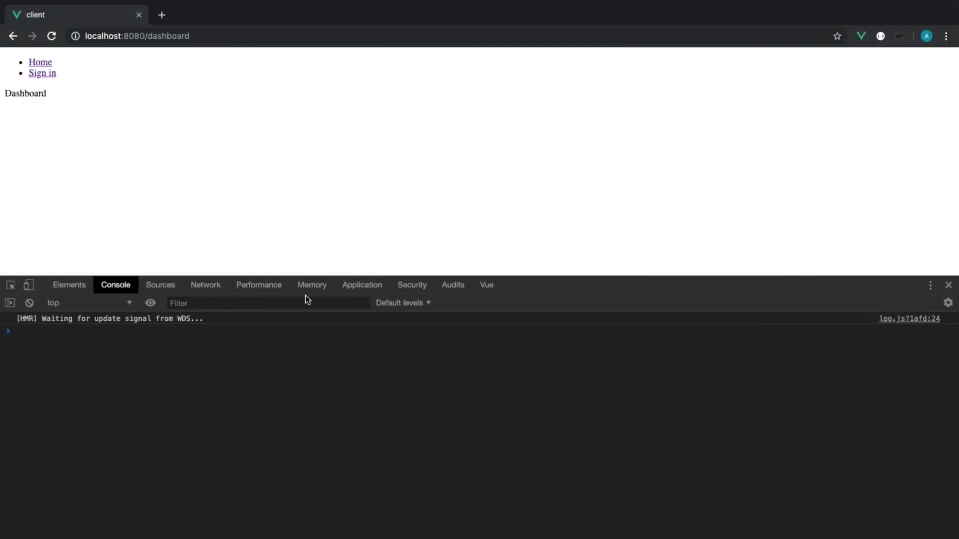
pyautogui.moveTo(84, 92)
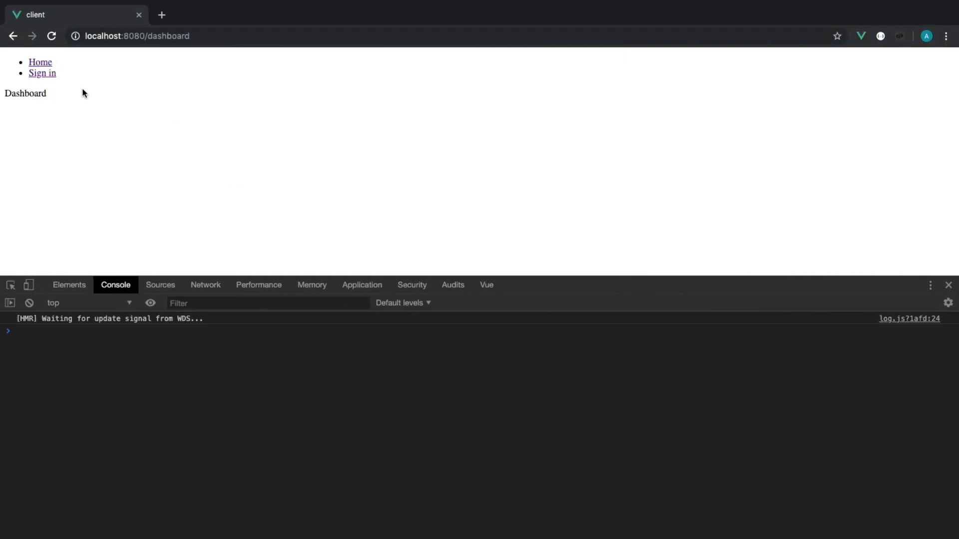
# - Delete the Bearer headers object, leaving axios.get('auth/me')
pyautogui.click(40, 62)
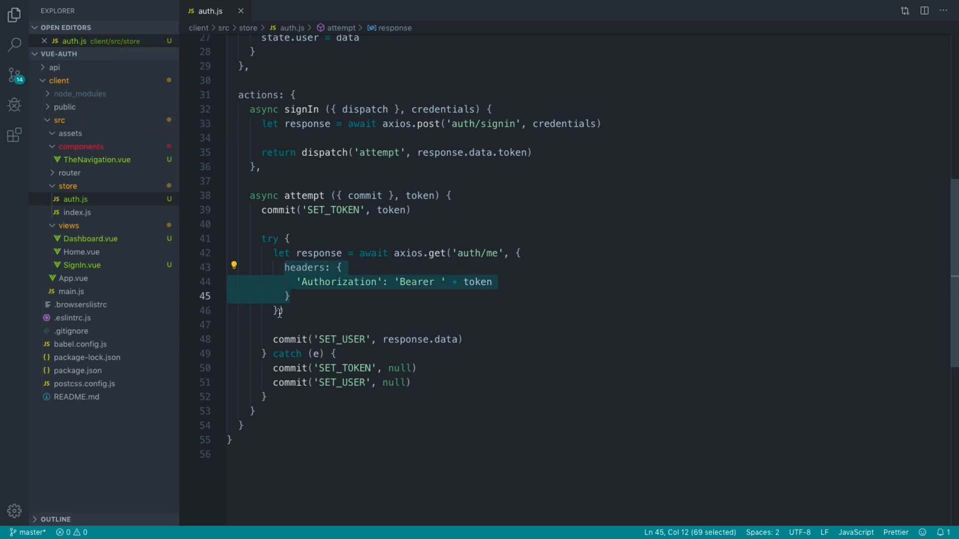
pyautogui.click(321, 310)
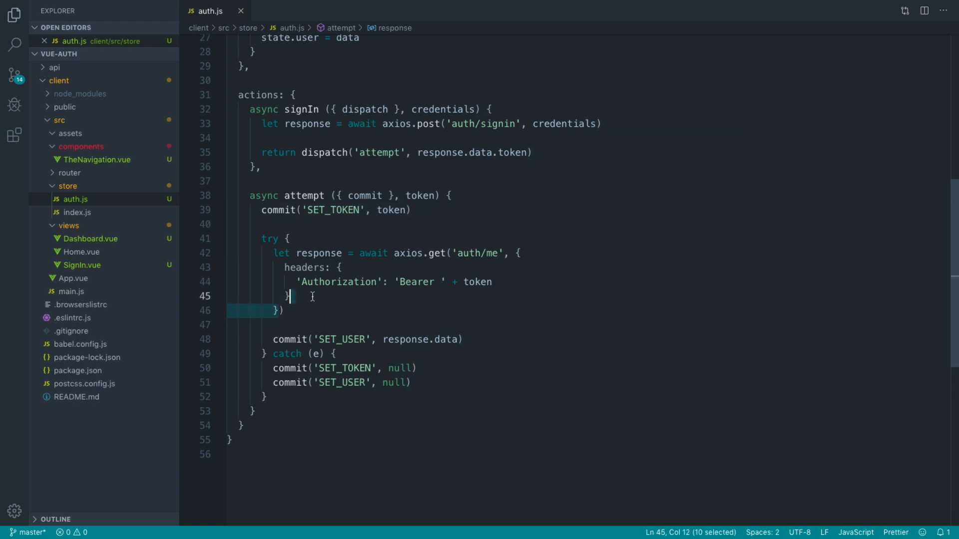
pyautogui.press('Delete')
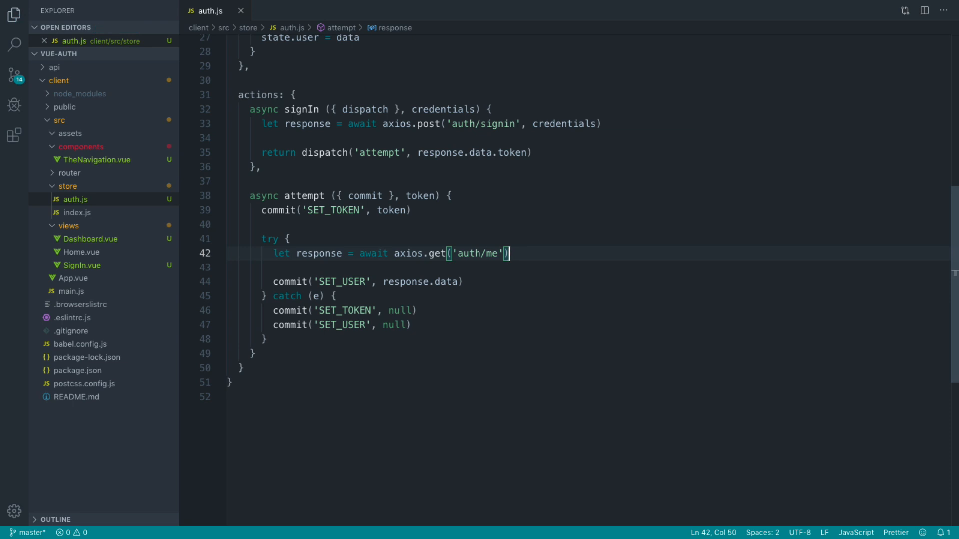
pyautogui.moveTo(431, 212)
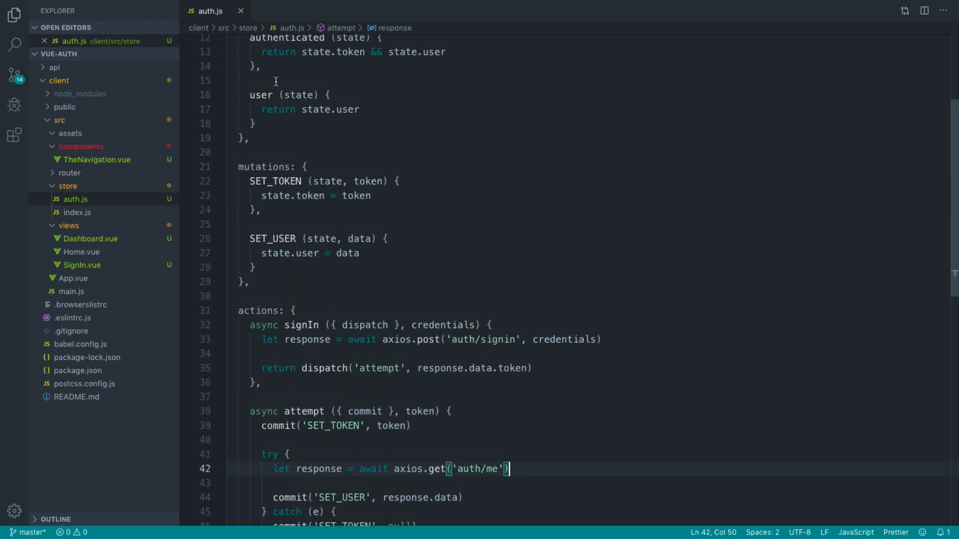
pyautogui.scroll(-3)
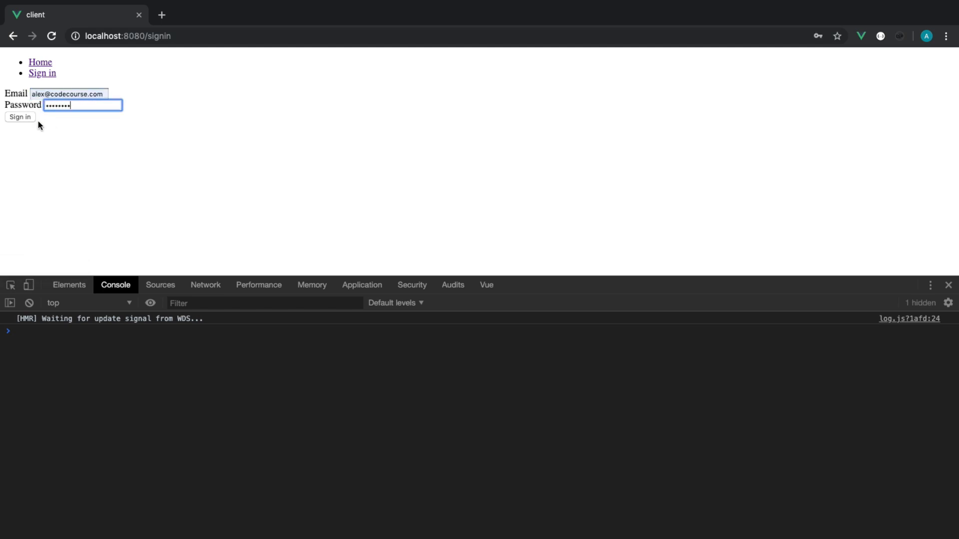
# - Sign in and preview the failing 'me' request in the DevTools Network tab
pyautogui.click(20, 117)
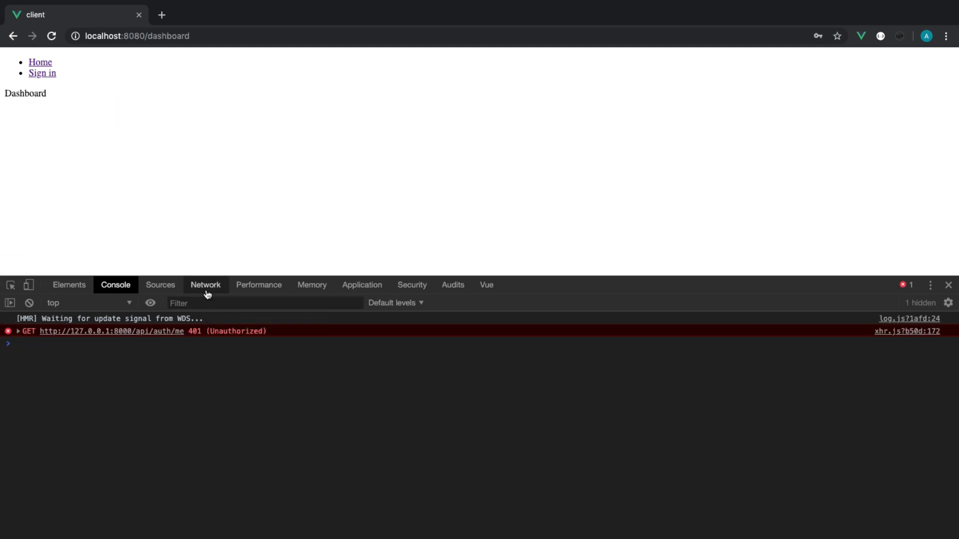
pyautogui.click(205, 285)
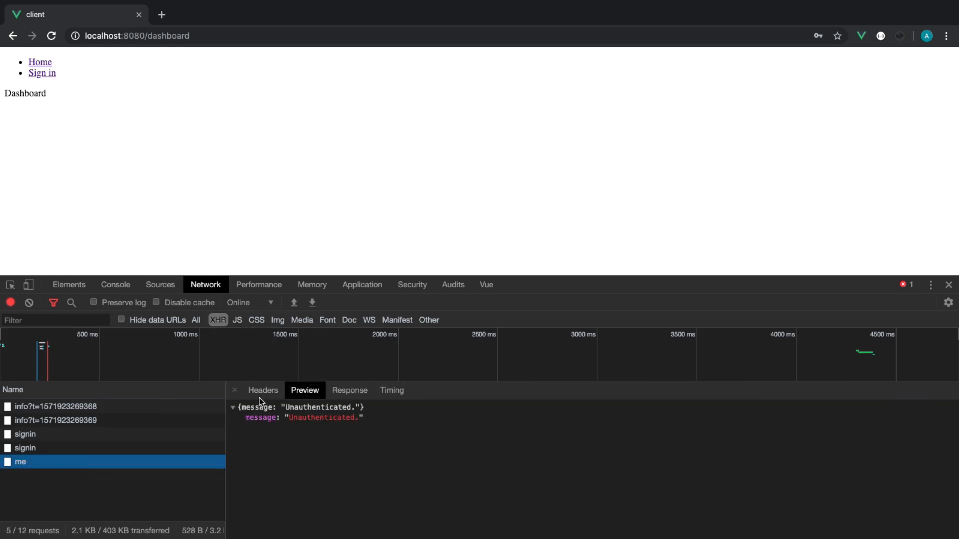
pyautogui.click(263, 390)
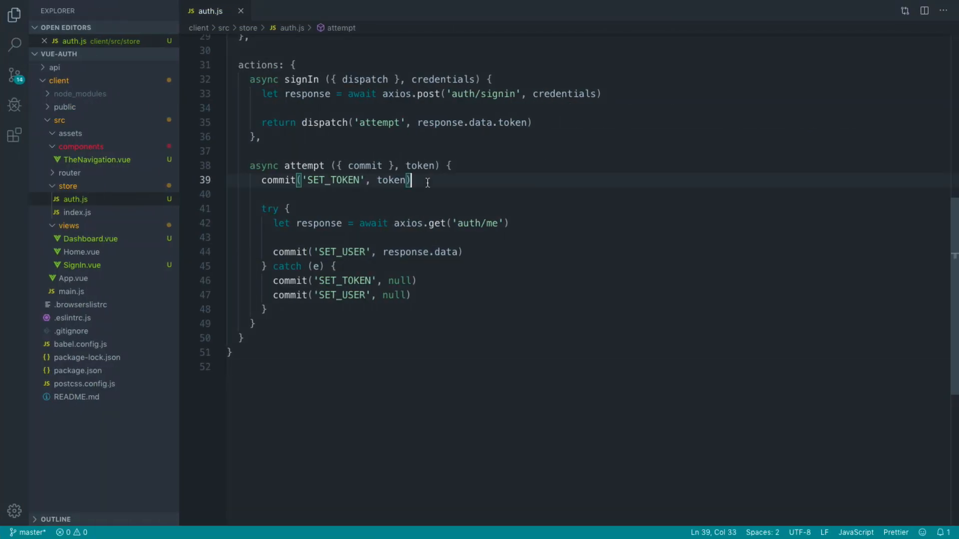
# - Add a new subscriber.js file under the client's store folder
pyautogui.write('axios.')
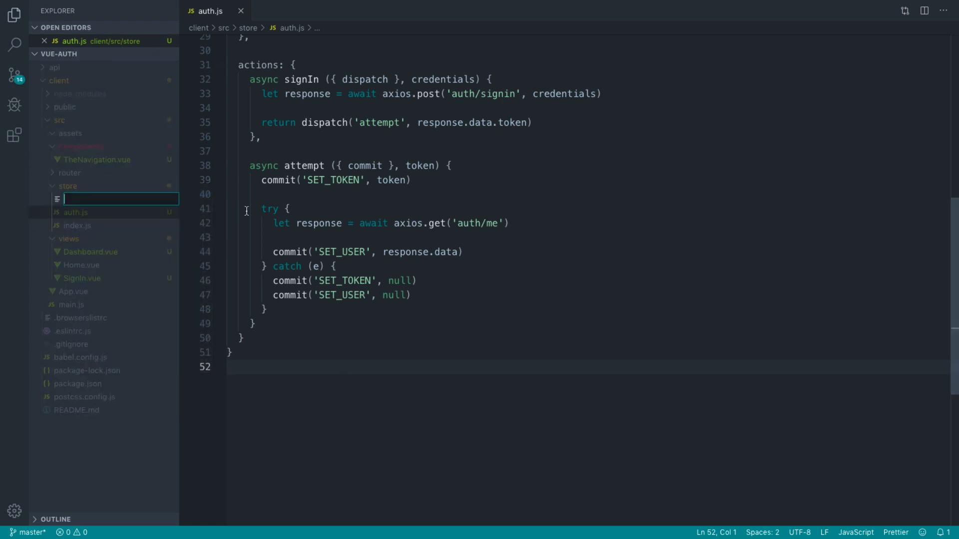
pyautogui.moveTo(145, 200)
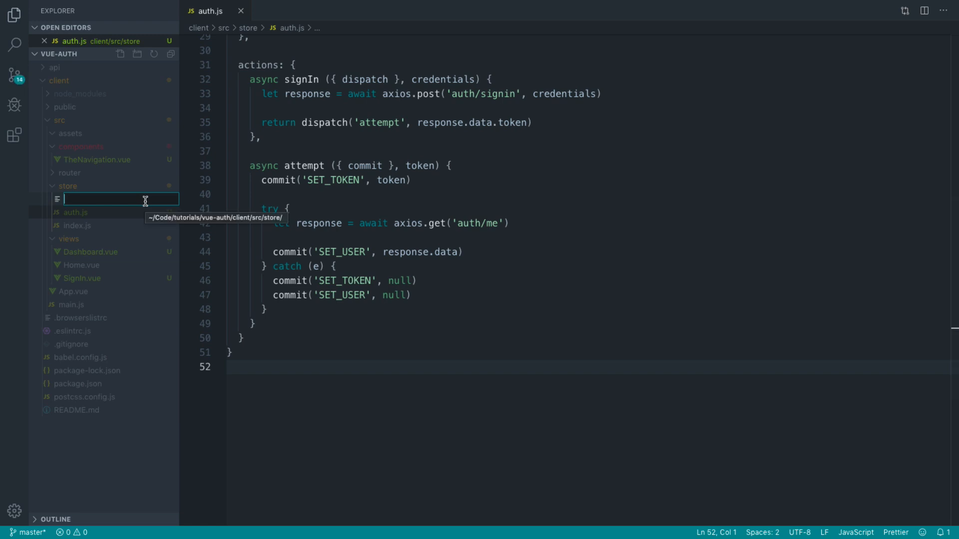
pyautogui.write('subscriber.')
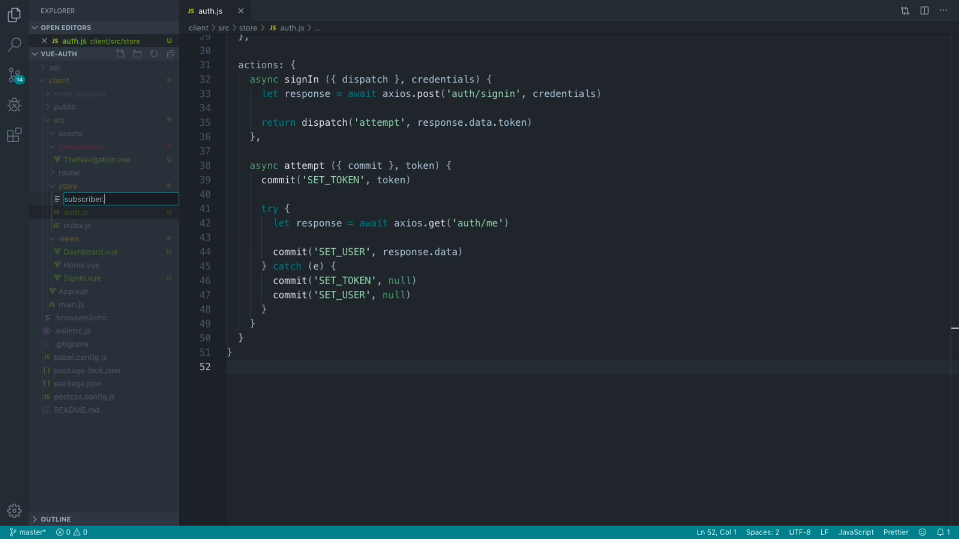
pyautogui.press('Enter')
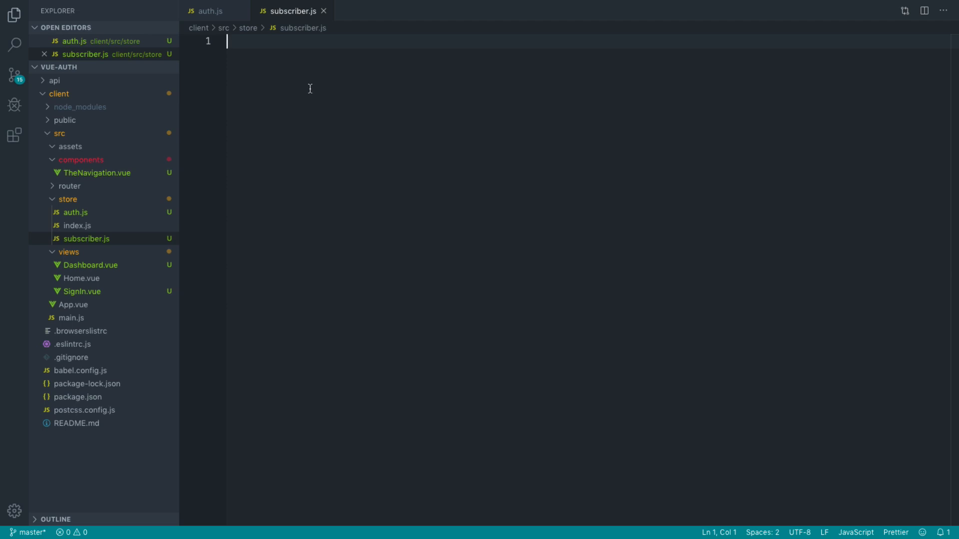
pyautogui.moveTo(86, 239)
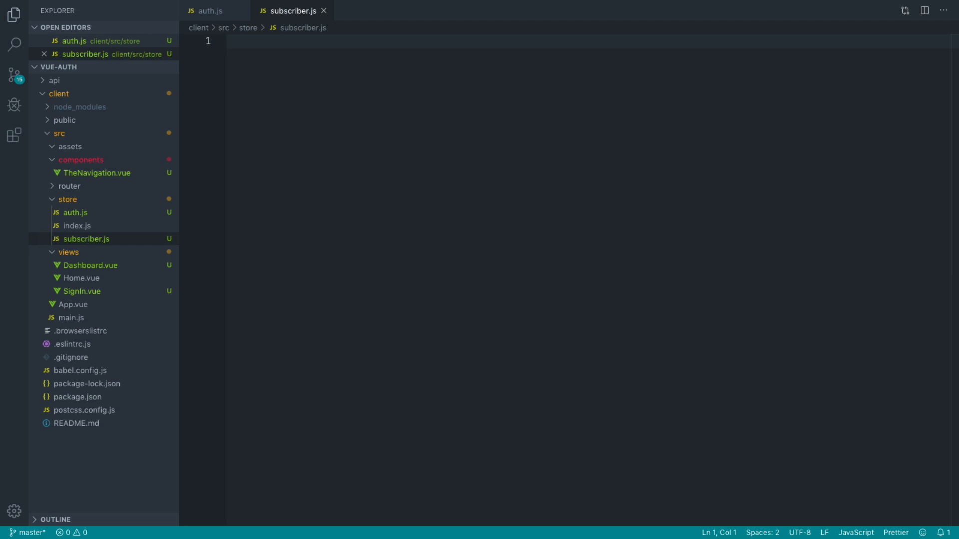
pyautogui.moveTo(89, 318)
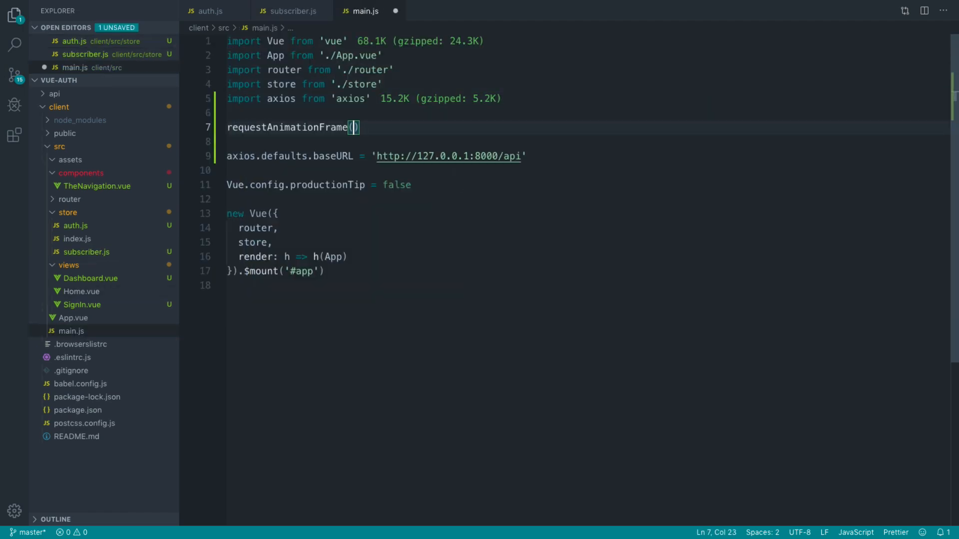
# - Add require('@/store/subscriber') to main.js below the axios import
pyautogui.write("require('@/stor')")
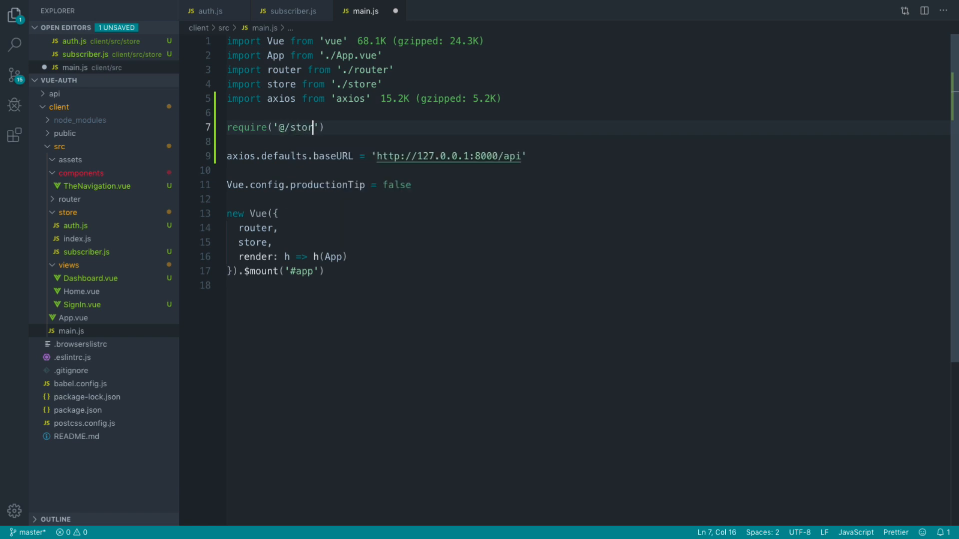
pyautogui.write('e/subscriber')
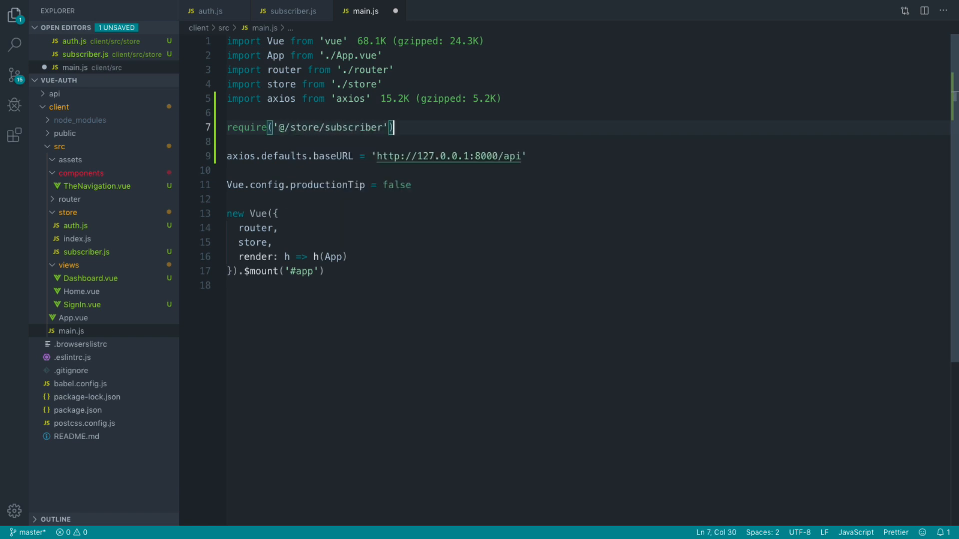
pyautogui.click(292, 11)
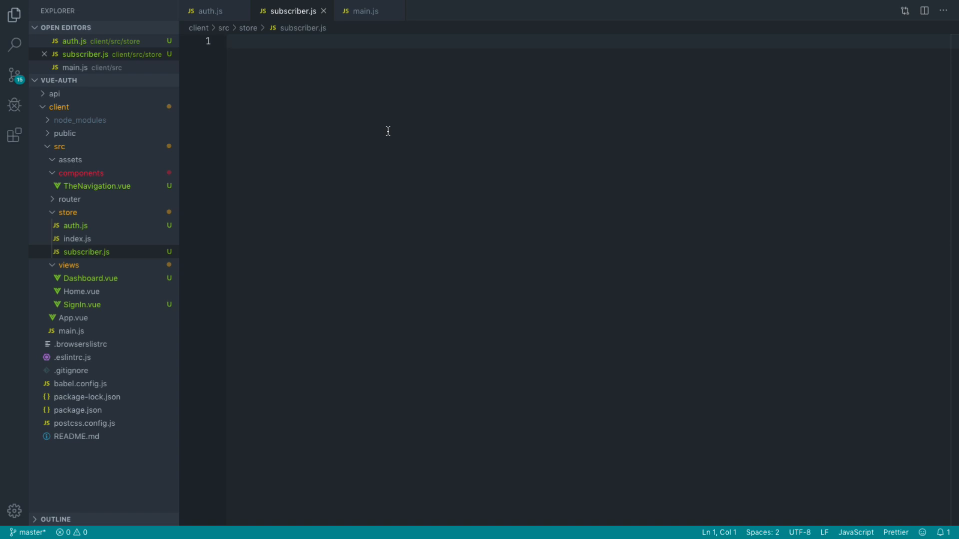
# - In subscriber.js, import store from '@/store' and log each mutation via store.subscribe
pyautogui.write('im')
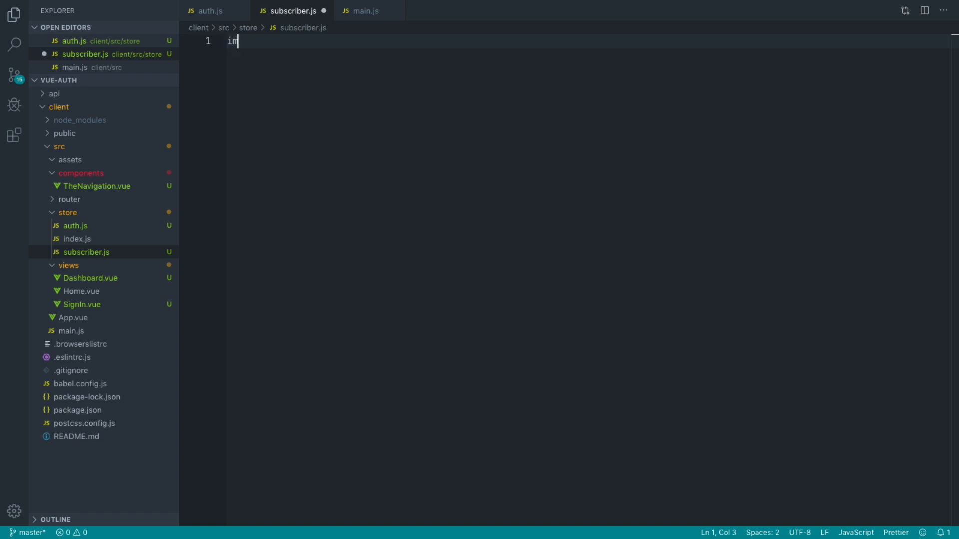
pyautogui.write('port store')
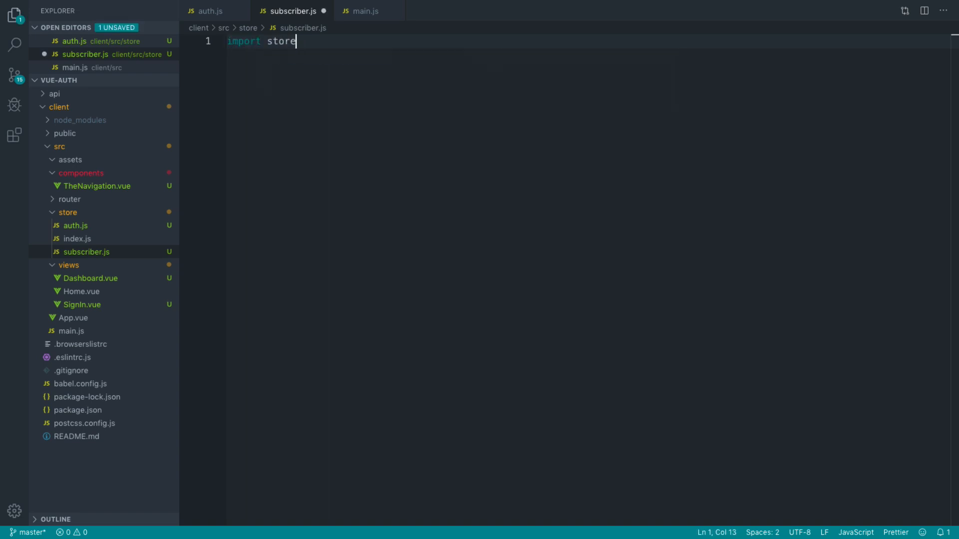
pyautogui.write("from '@/'")
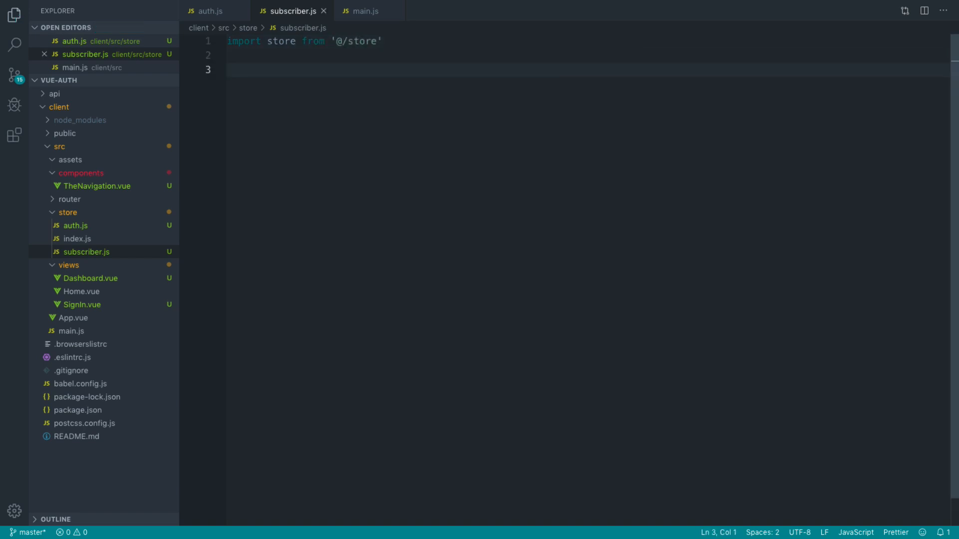
pyautogui.write('store.subscribe(()')
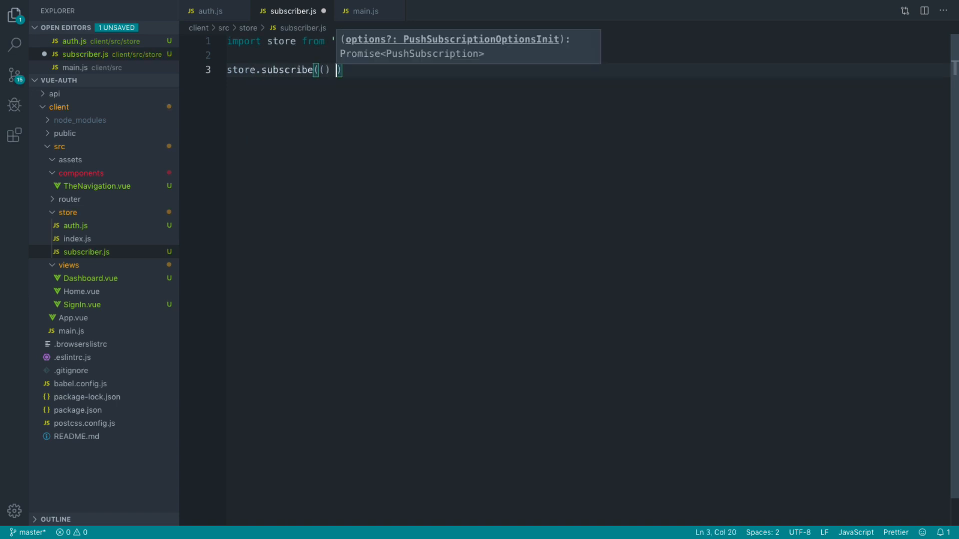
pyautogui.write('=> {')
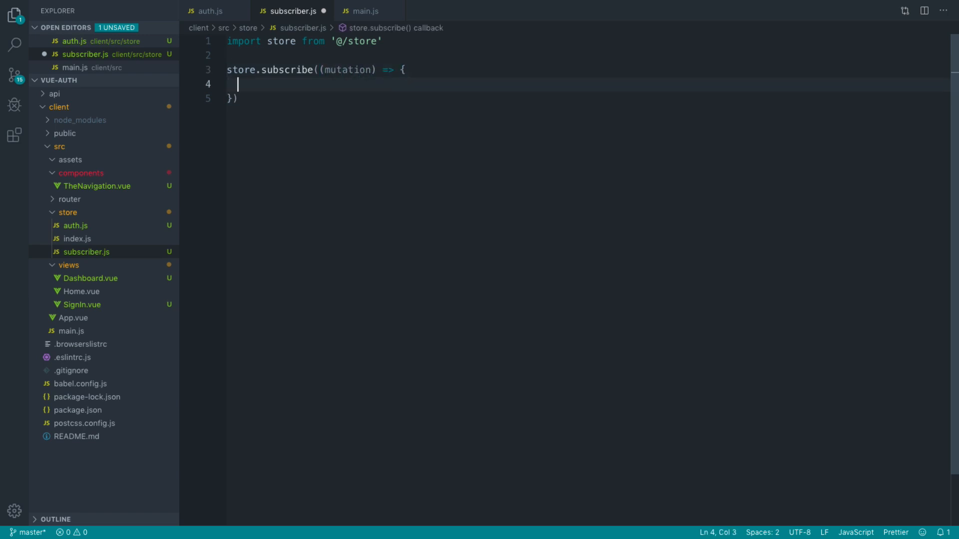
pyautogui.write('console.log();')
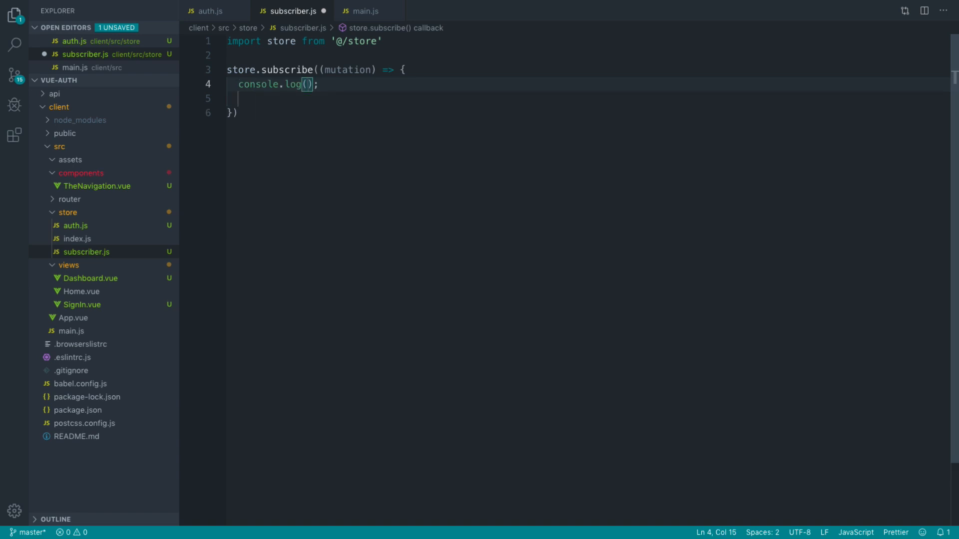
pyautogui.write('mutatikn')
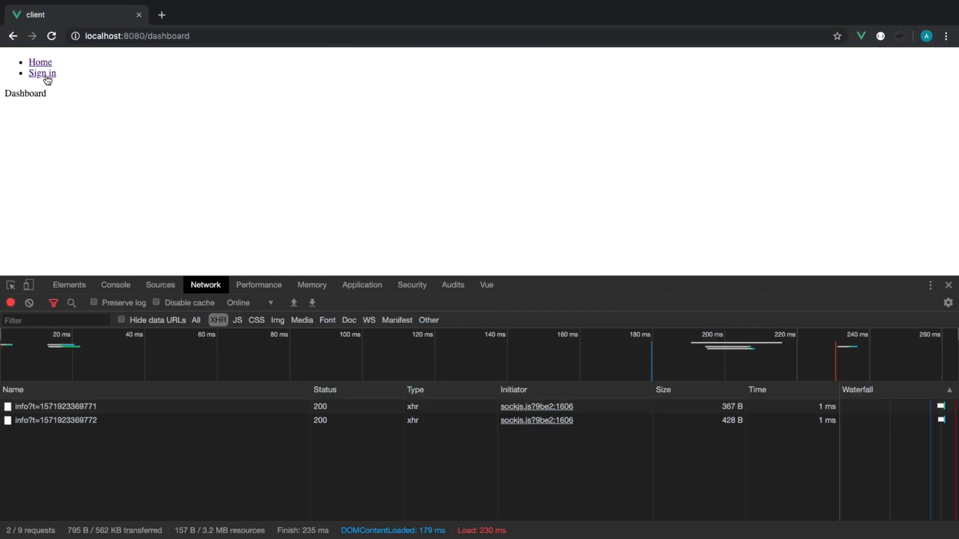
# - Open the sign-in page and submit the saved credentials
pyautogui.click(42, 73)
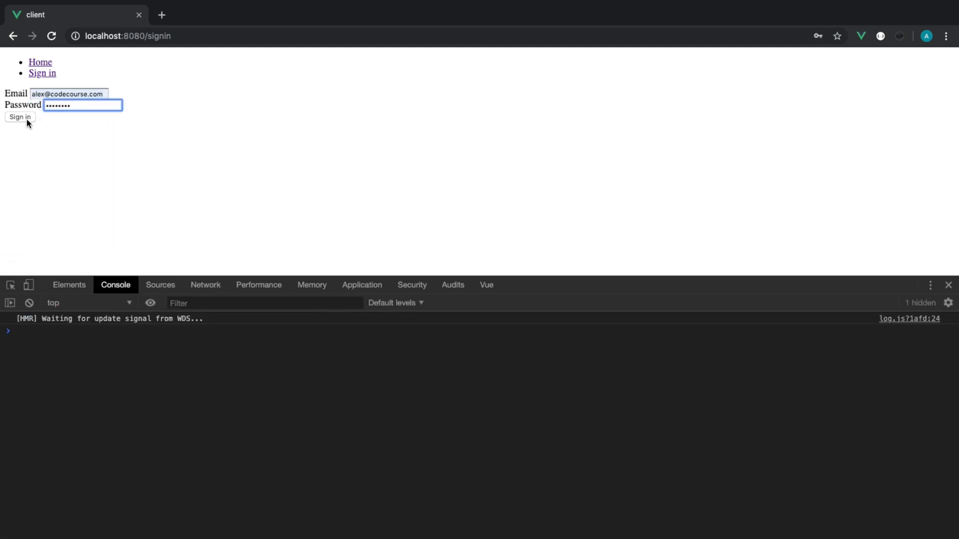
pyautogui.click(20, 117)
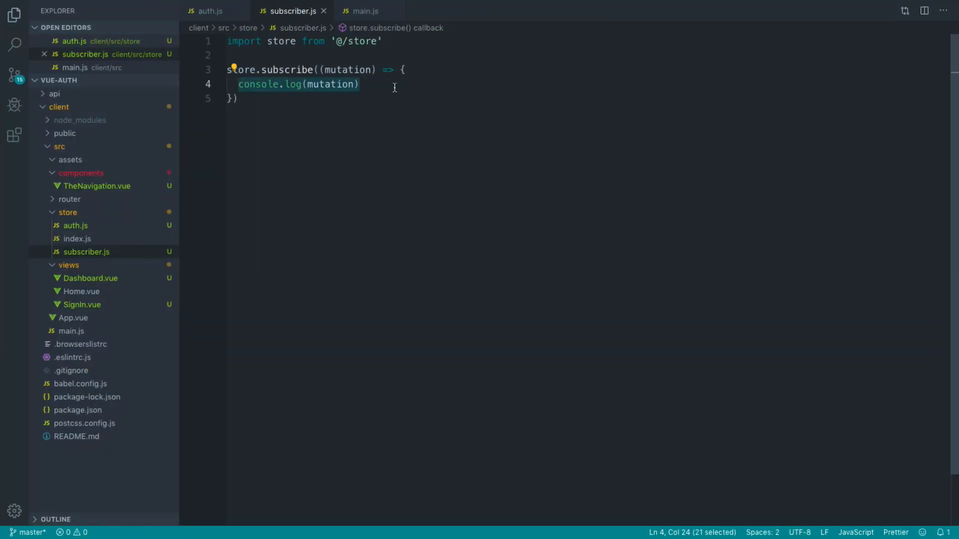
# - Replace the log with switch (mutation.type) and an 'auth/SET_TOKEN' case logging mutation.payload
pyautogui.press('Delete')
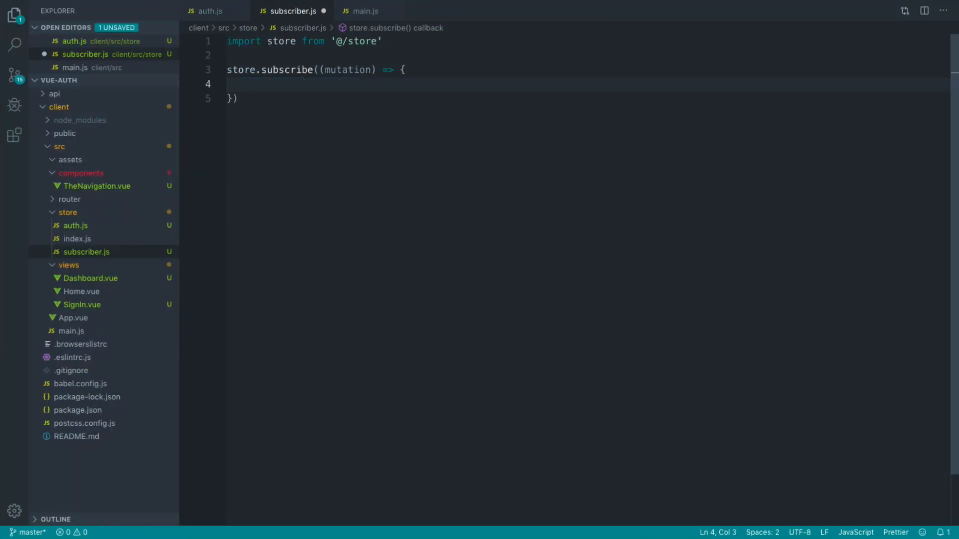
pyautogui.write('//')
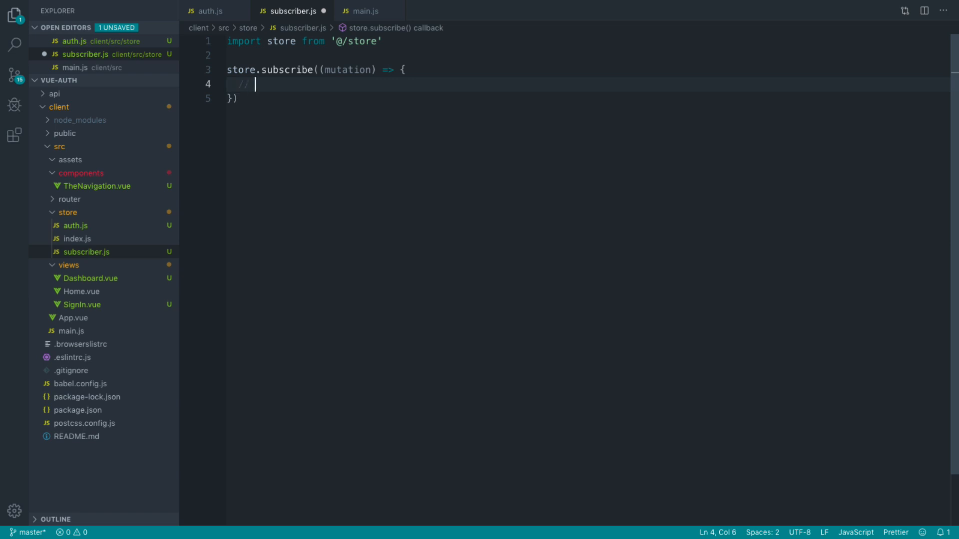
pyautogui.press('BackSpace')
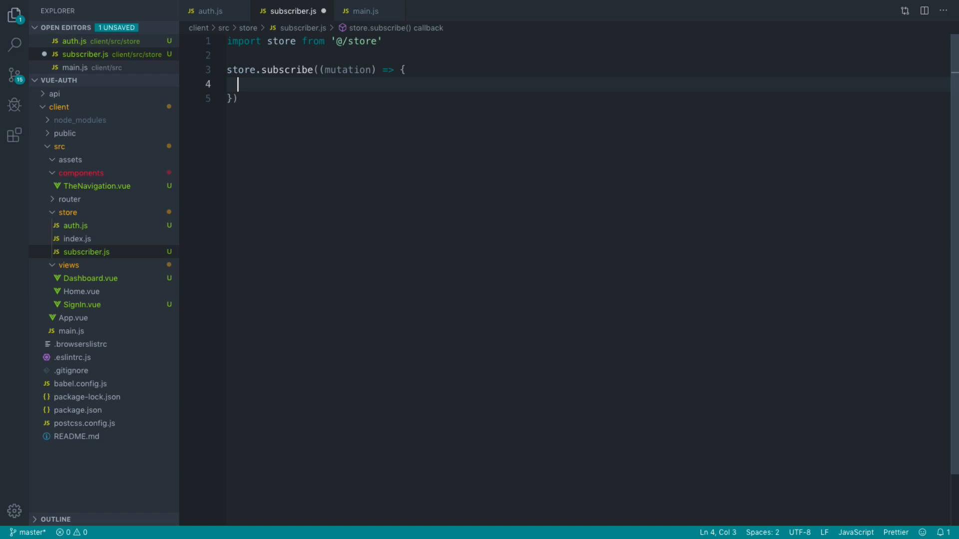
pyautogui.write('switch')
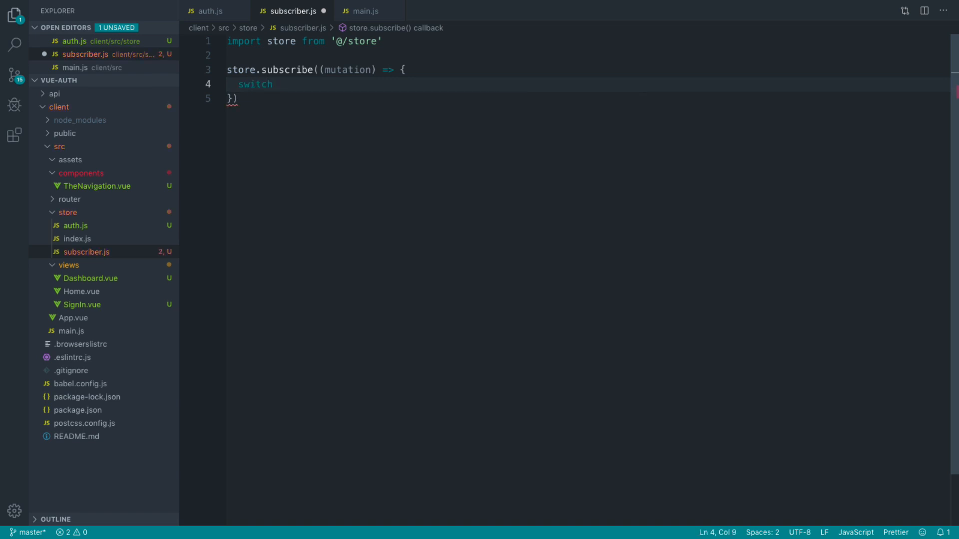
pyautogui.write('() {')
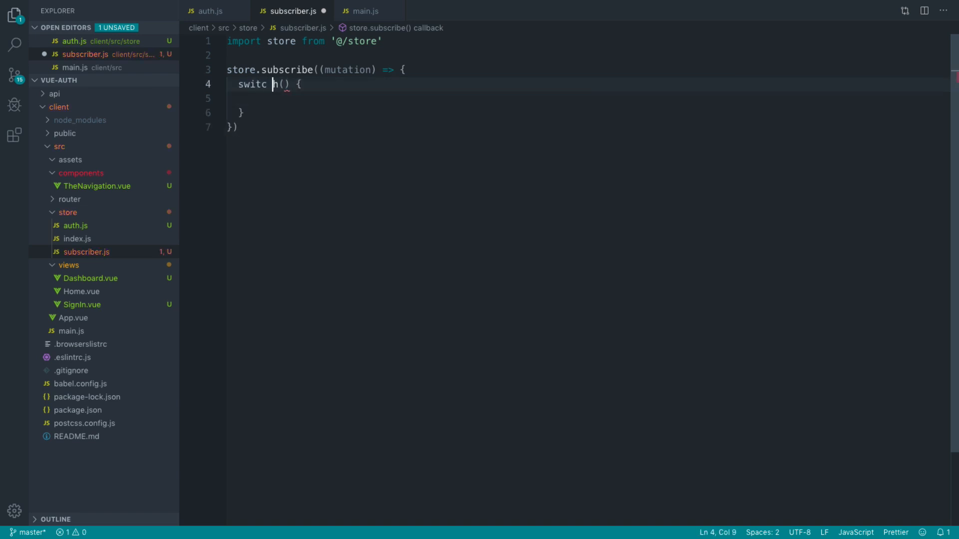
pyautogui.write('(mutation.type')
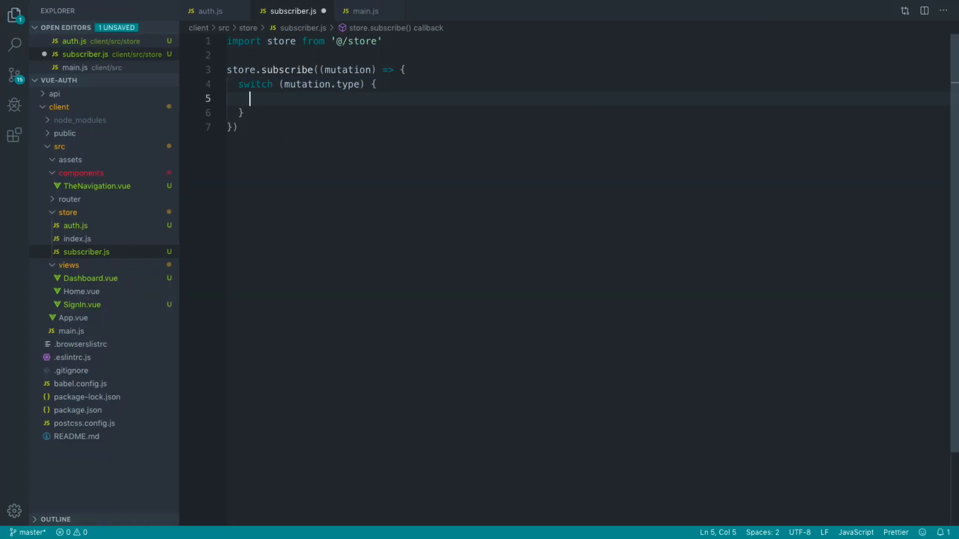
pyautogui.write("case '")
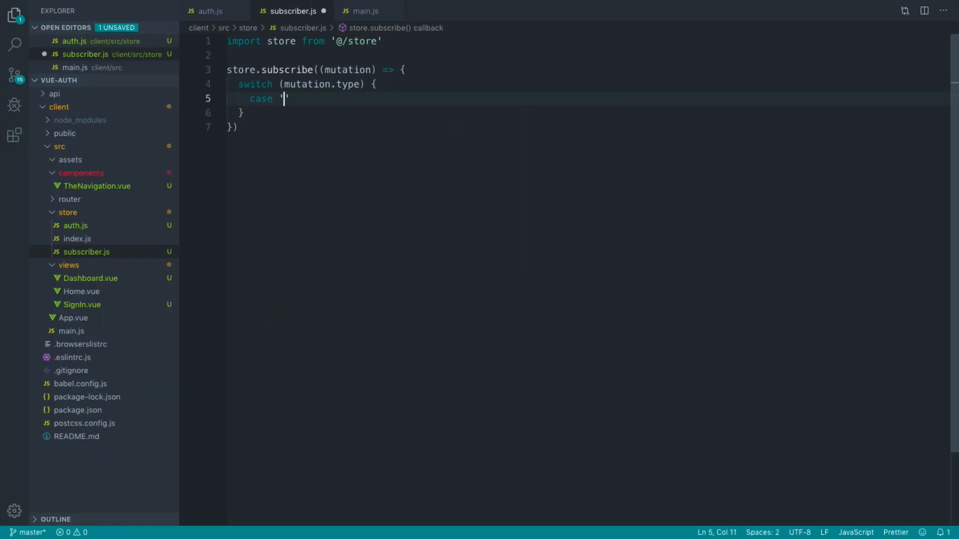
pyautogui.write('auth/')
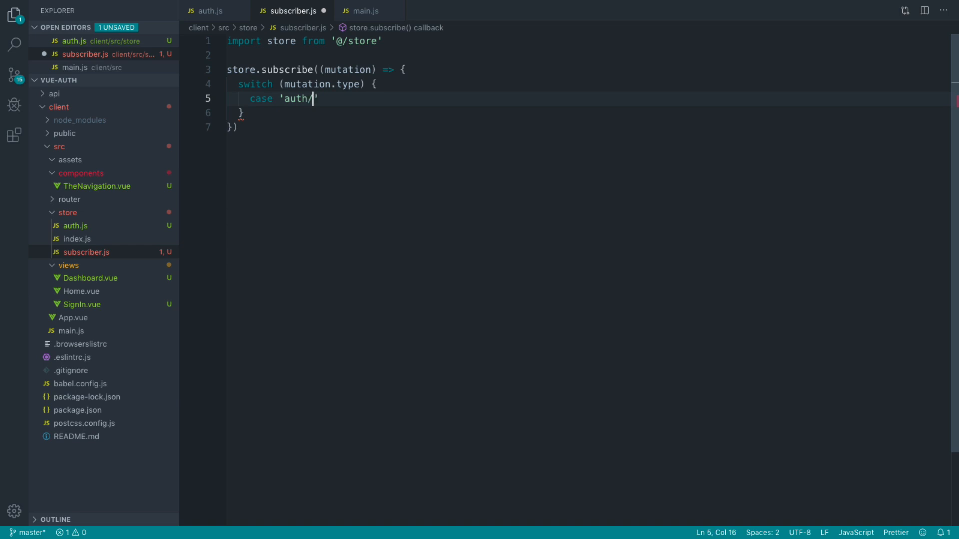
pyautogui.write('SET_0')
pyautogui.write('console.log(m);')
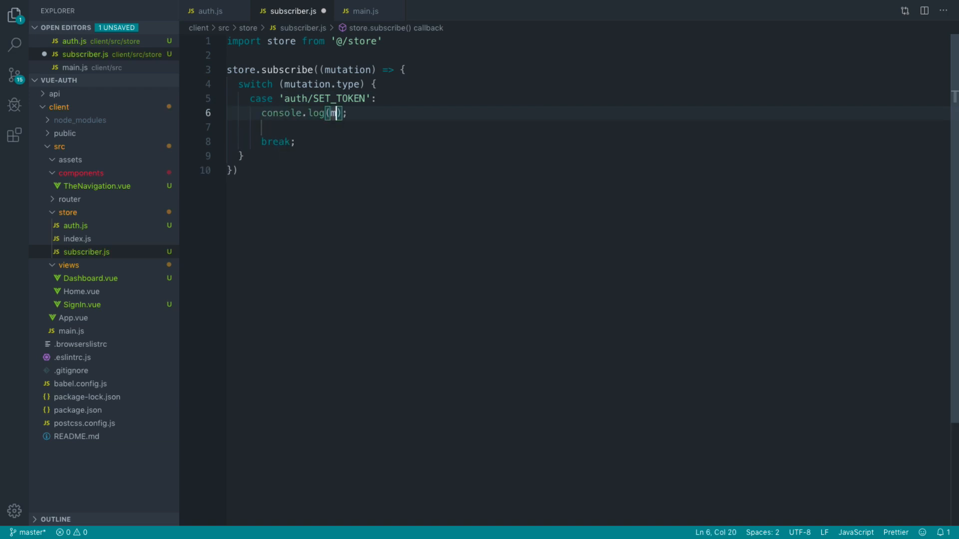
pyautogui.write('utation.pa')
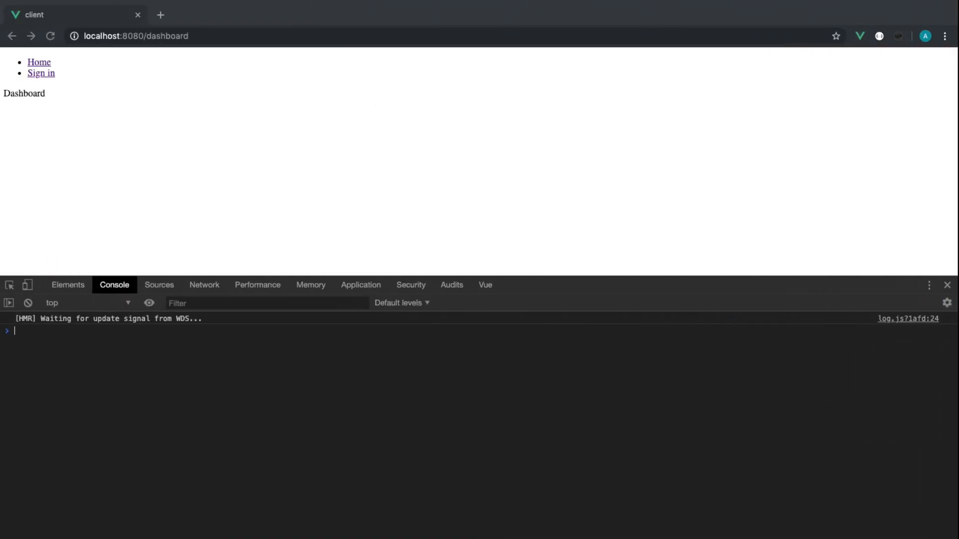
# - Open the sign-in page and fill the email from the saved autofill suggestion
pyautogui.click(41, 73)
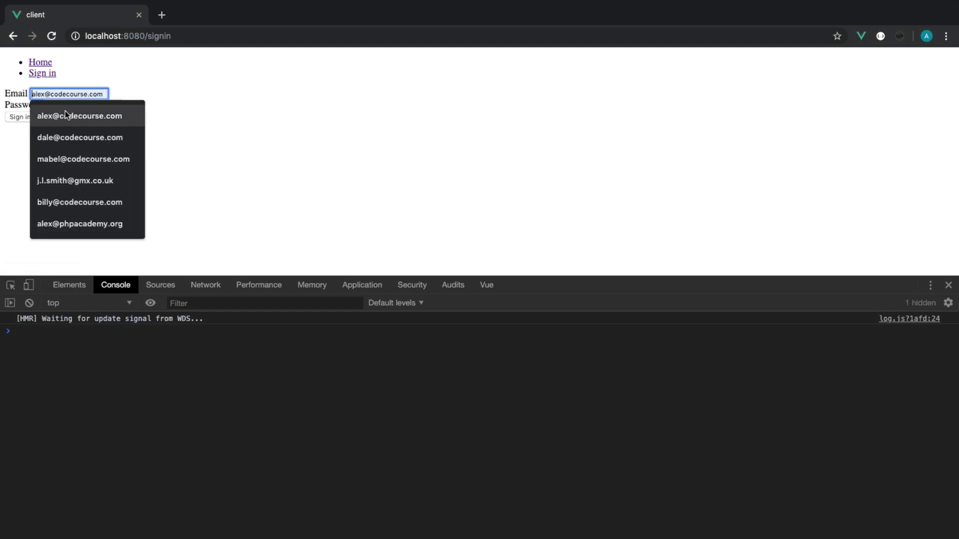
pyautogui.click(19, 116)
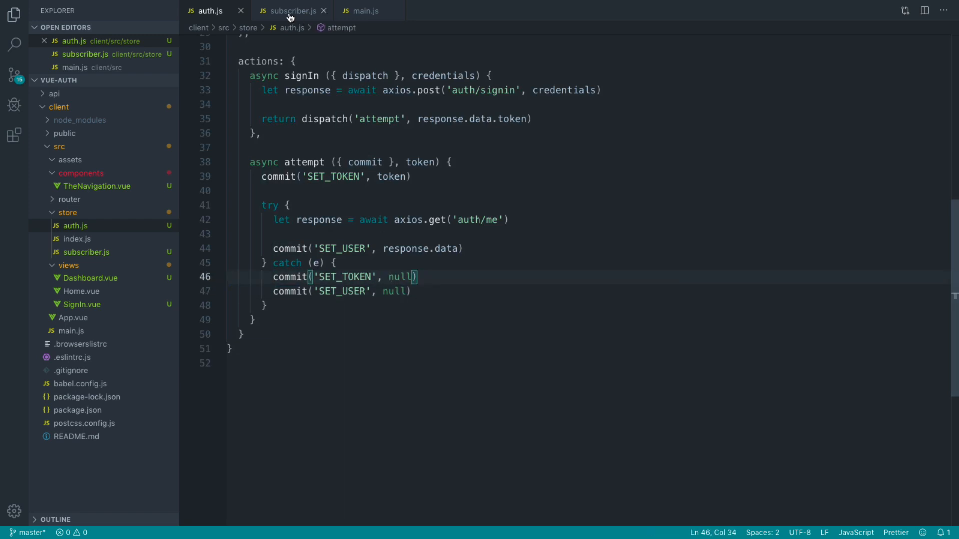
# - Check auth.js's SET_TOKEN commits and remove the logging line from the 'auth/SET_TOKEN' case
pyautogui.click(292, 11)
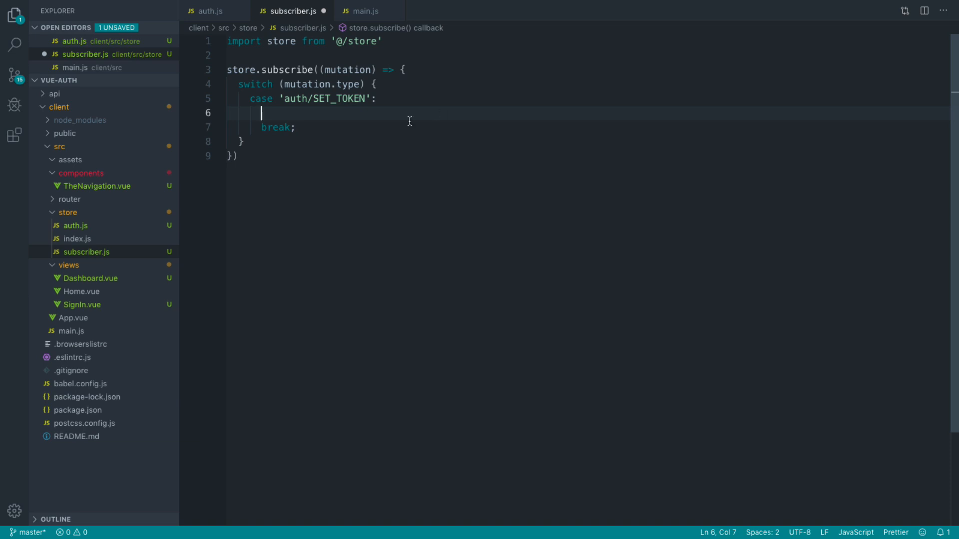
pyautogui.click(211, 11)
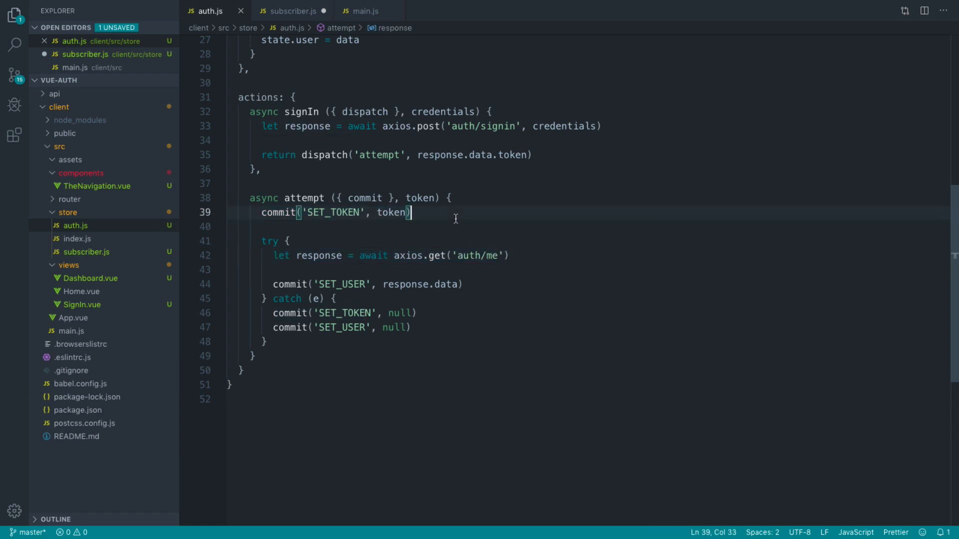
pyautogui.write('// h')
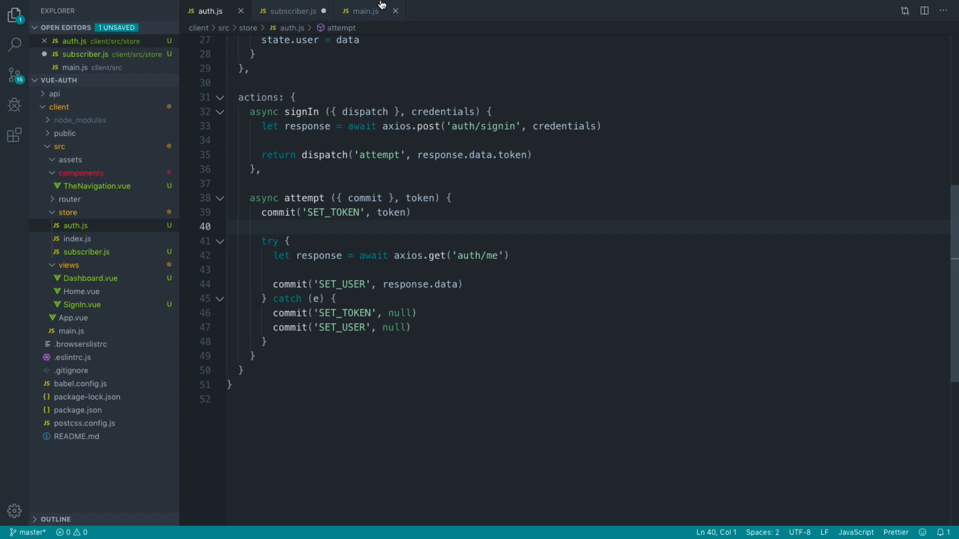
pyautogui.click(292, 11)
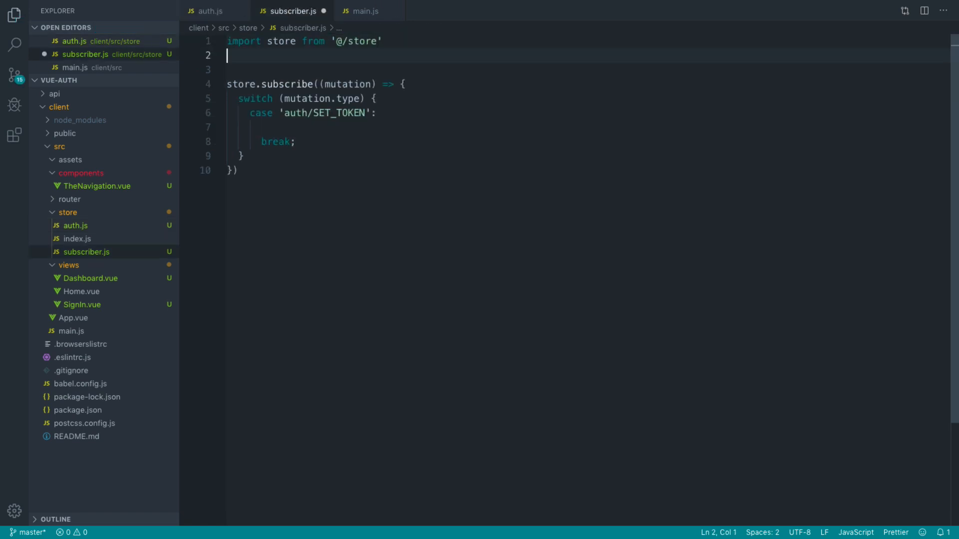
# - Import axios in subscriber.js and add an if (mutation.payload) check to the SET_TOKEN case
pyautogui.write('impot')
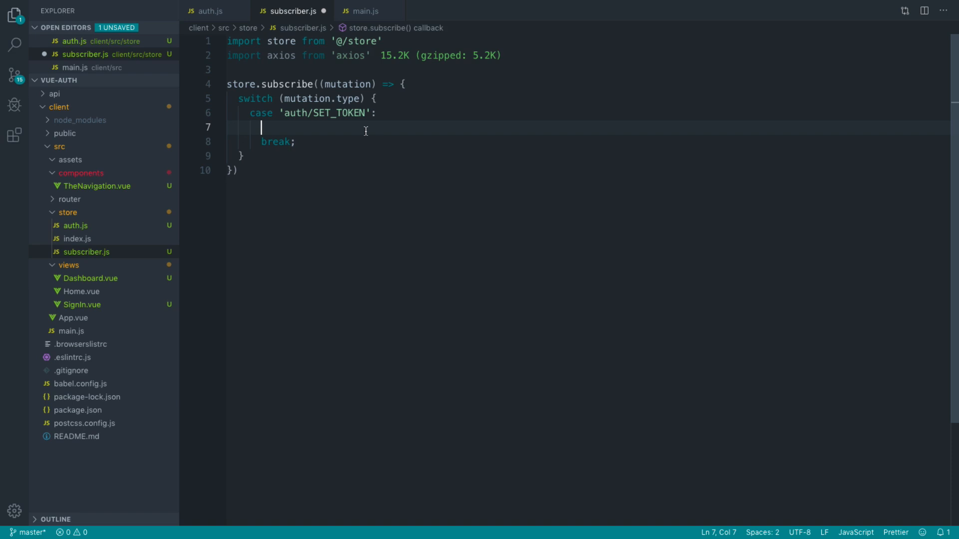
pyautogui.write('axios.')
pyautogui.write('if () {')
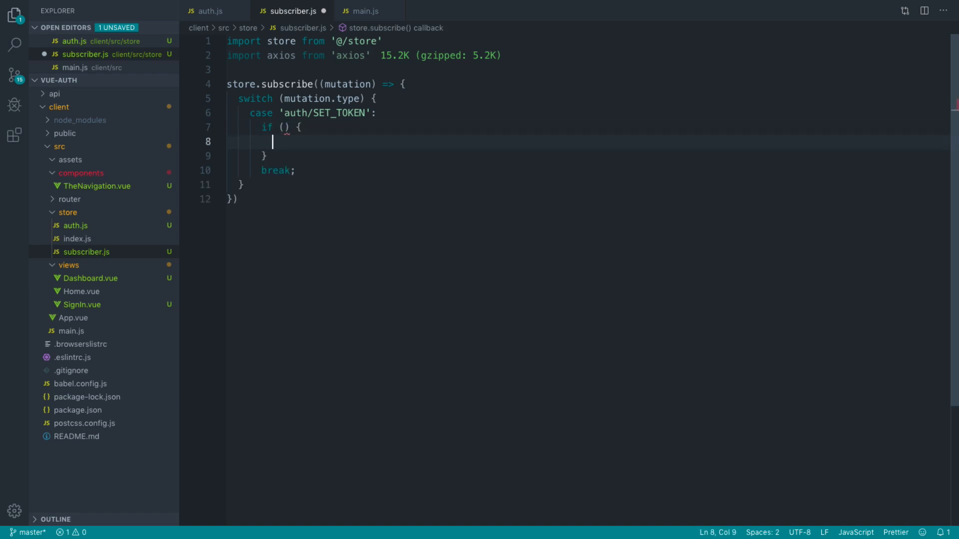
pyautogui.write('mutation.')
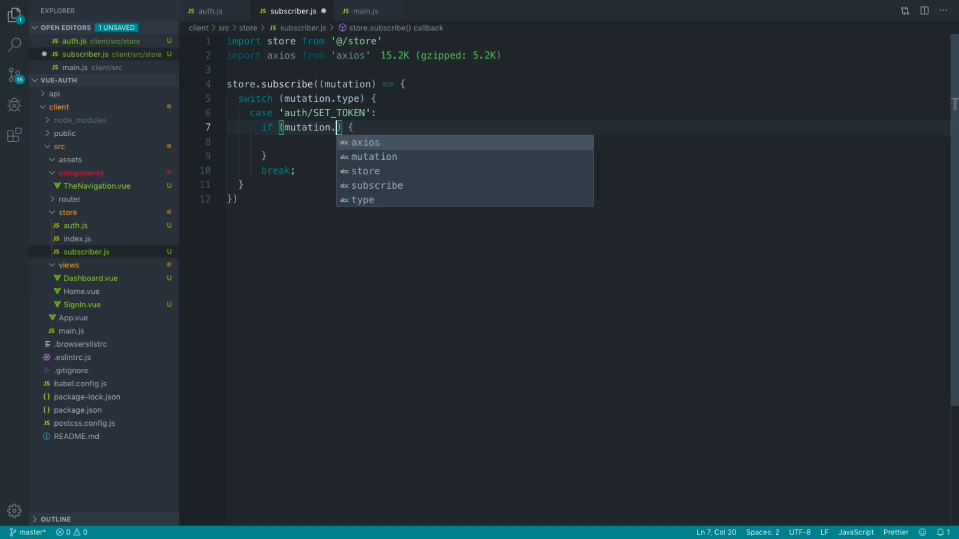
pyautogui.write('payload')
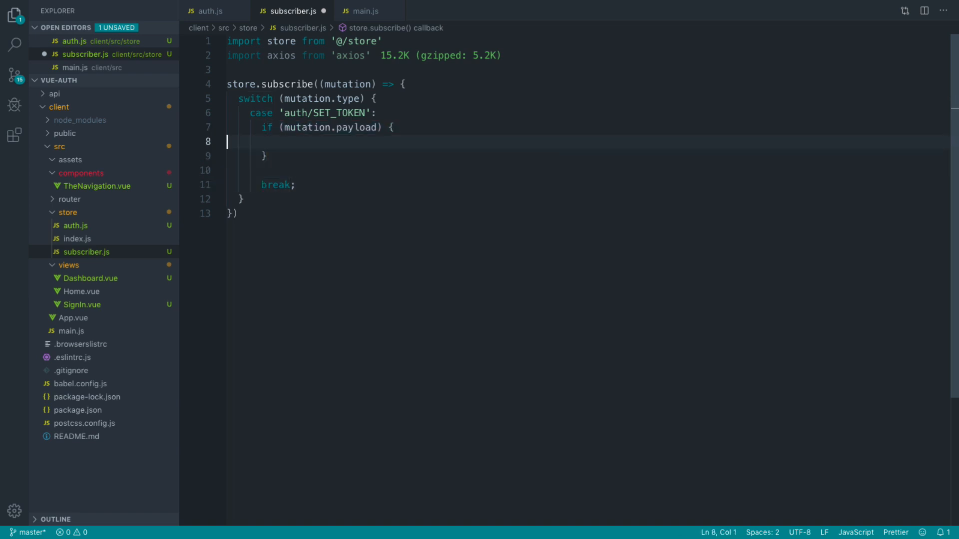
# - Set axios.defaults.headers.common['Authorization'] to `Bearer ${mutation.payload}`
pyautogui.write('axios')
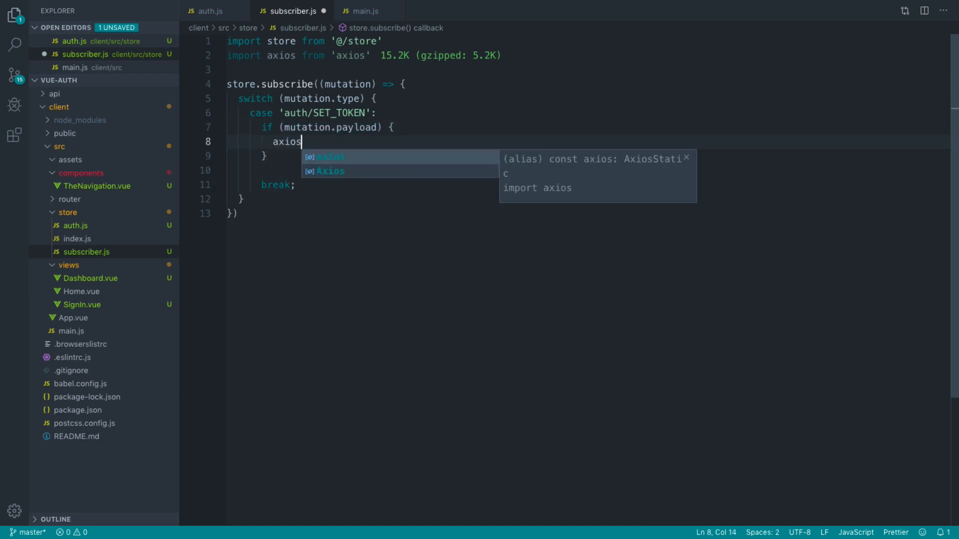
pyautogui.write('.default')
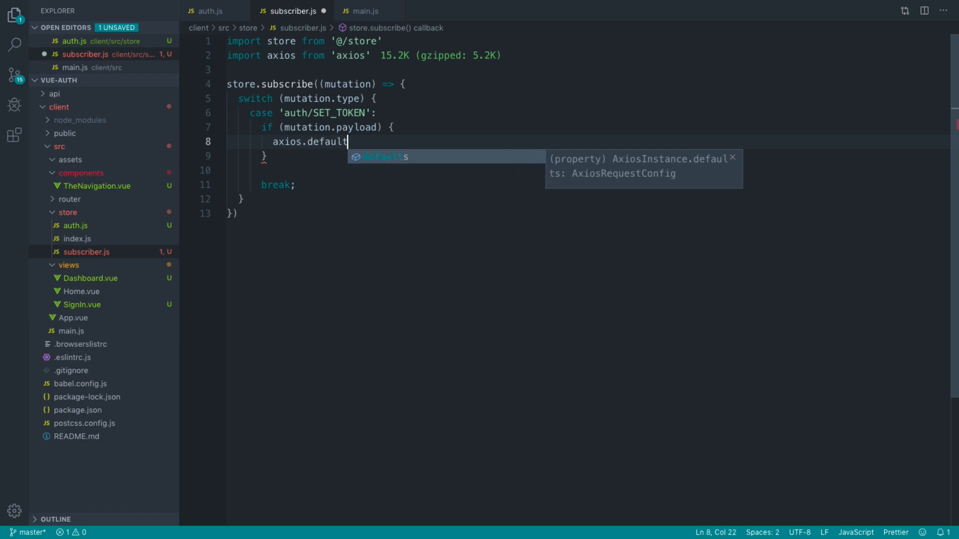
pyautogui.write('.headers')
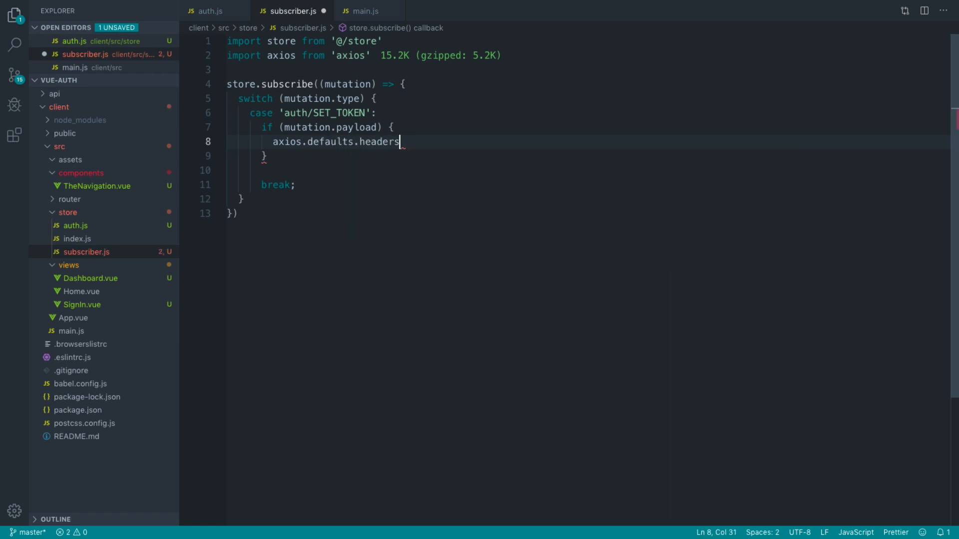
pyautogui.write(".common['']")
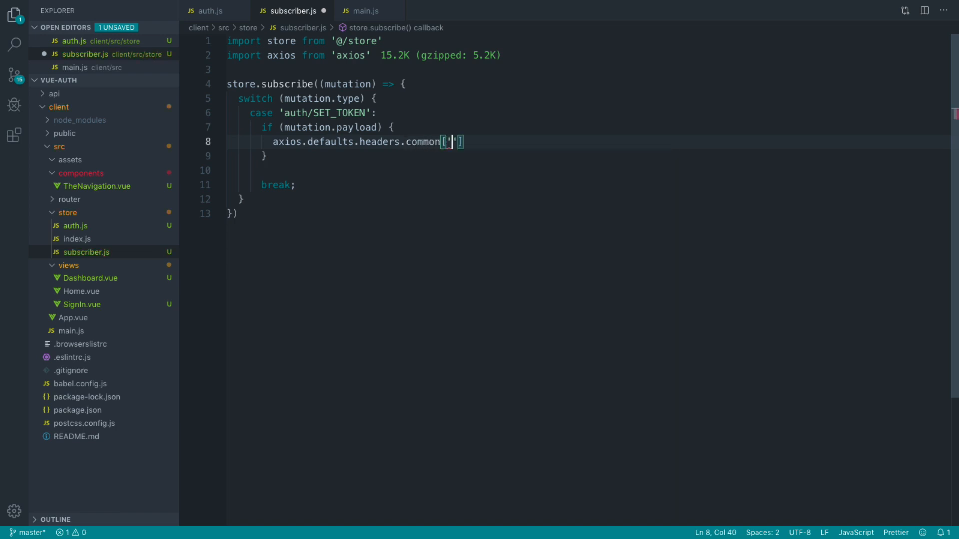
pyautogui.write('Authorix')
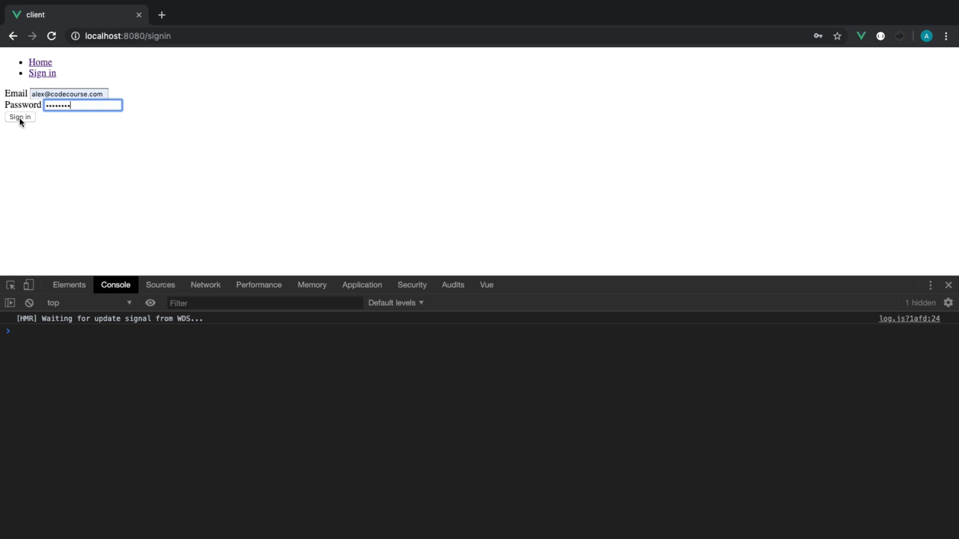
# - Submit the filled-in sign-in form to land on Alex Garrett-Smith's Dashboard
pyautogui.click(20, 117)
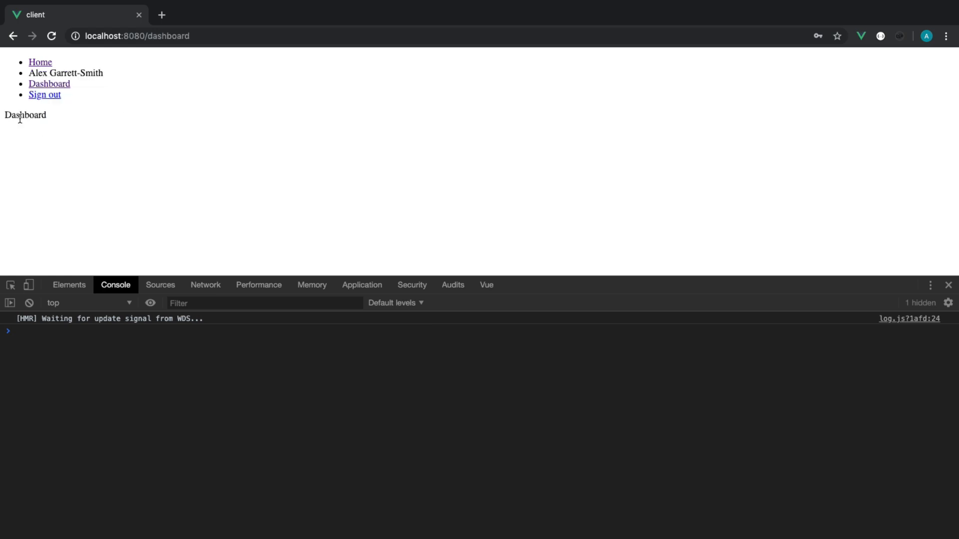
pyautogui.moveTo(160, 107)
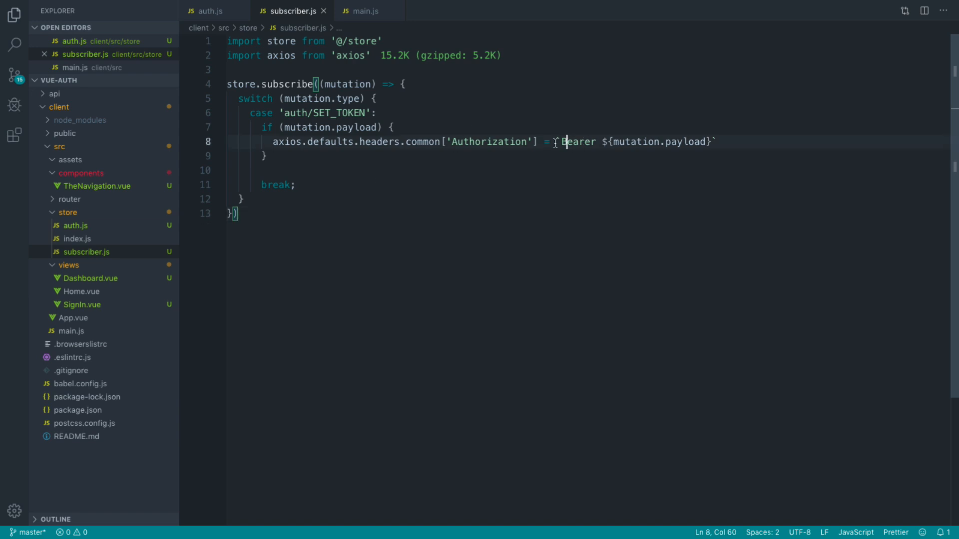
# - Review subscriber.js's payload check, then auth.js's commit('SET_TOKEN', token) and axios.get('auth/me') lines
pyautogui.doubleClick(338, 127)
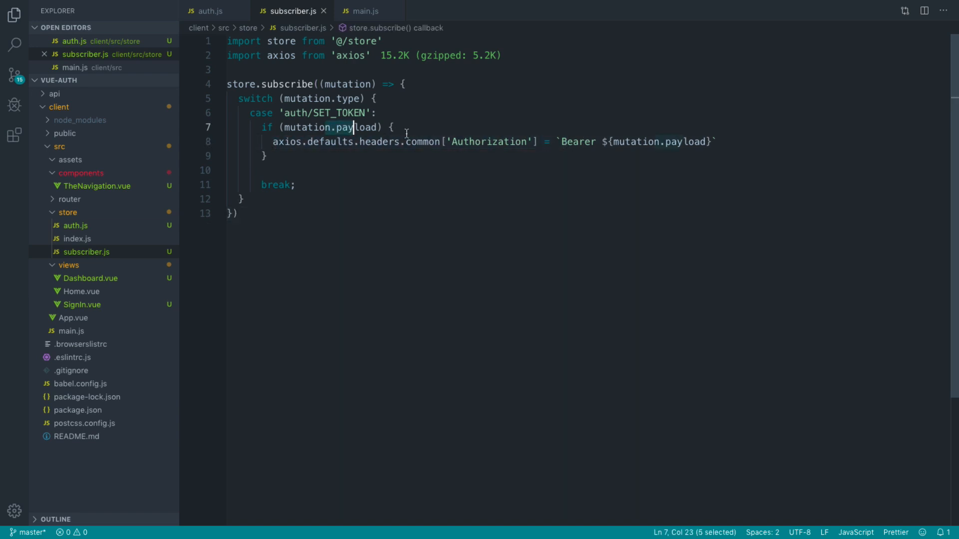
pyautogui.click(238, 213)
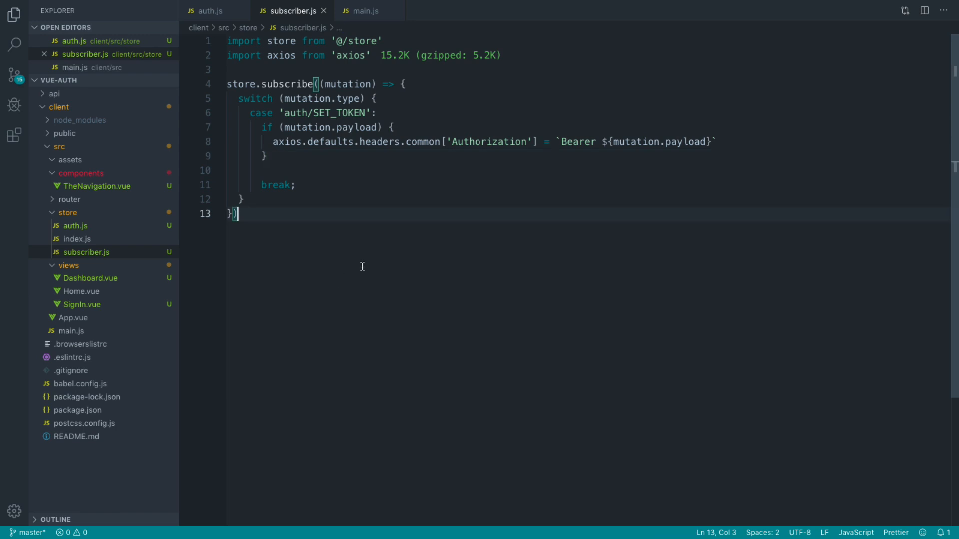
pyautogui.click(210, 11)
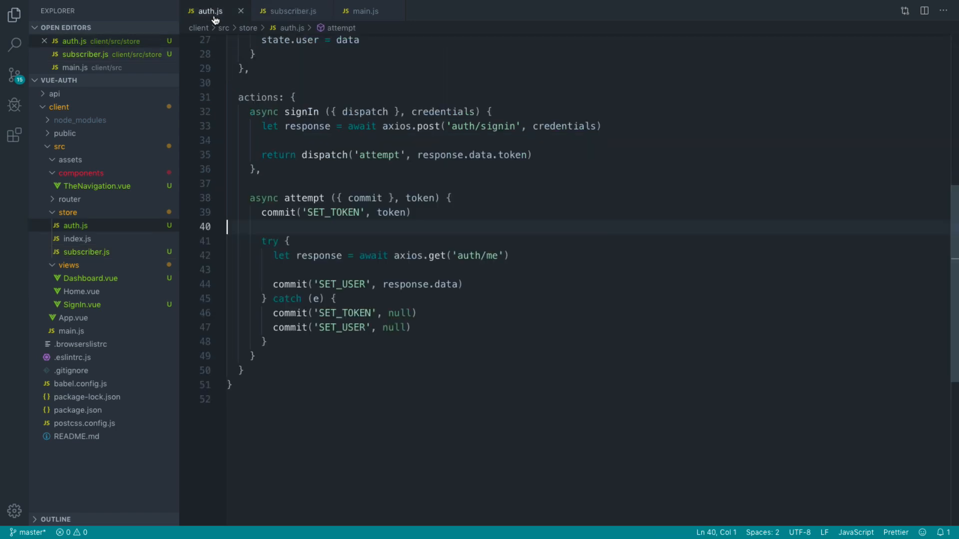
pyautogui.moveTo(261, 213); pyautogui.dragTo(411, 212)
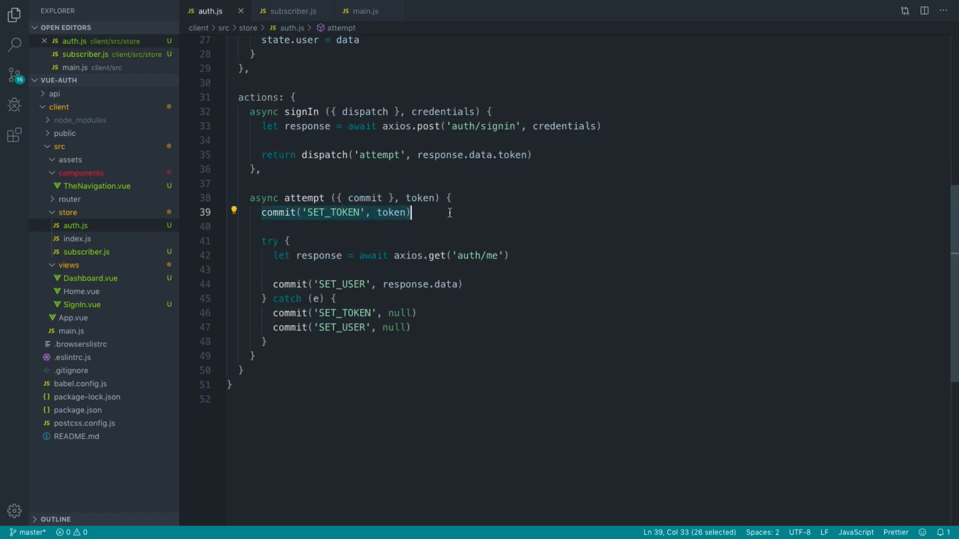
pyautogui.click(502, 256)
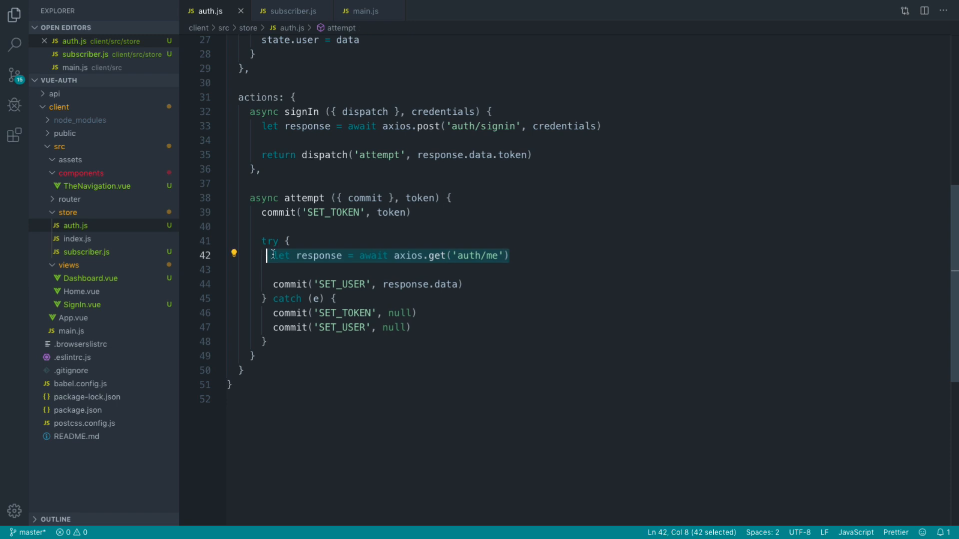
pyautogui.click(508, 256)
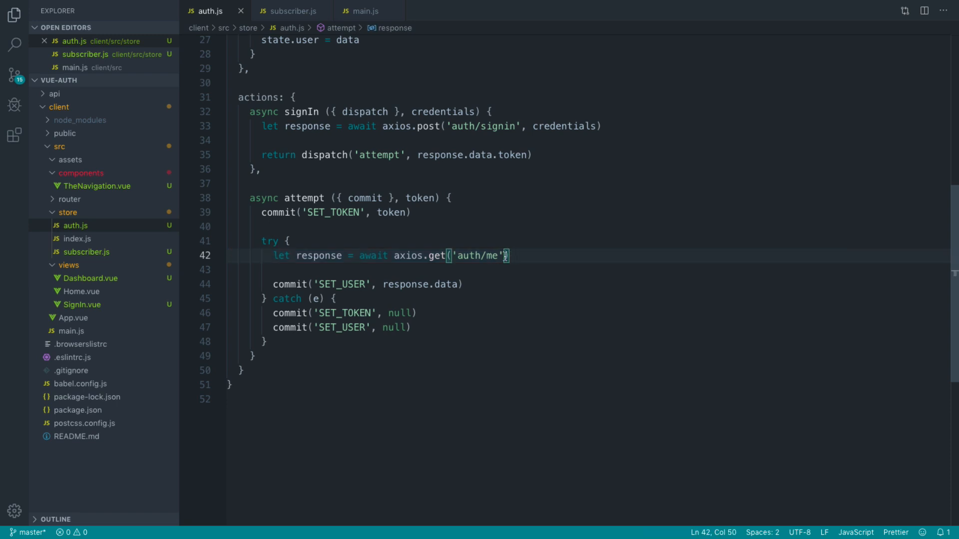
pyautogui.write(',')
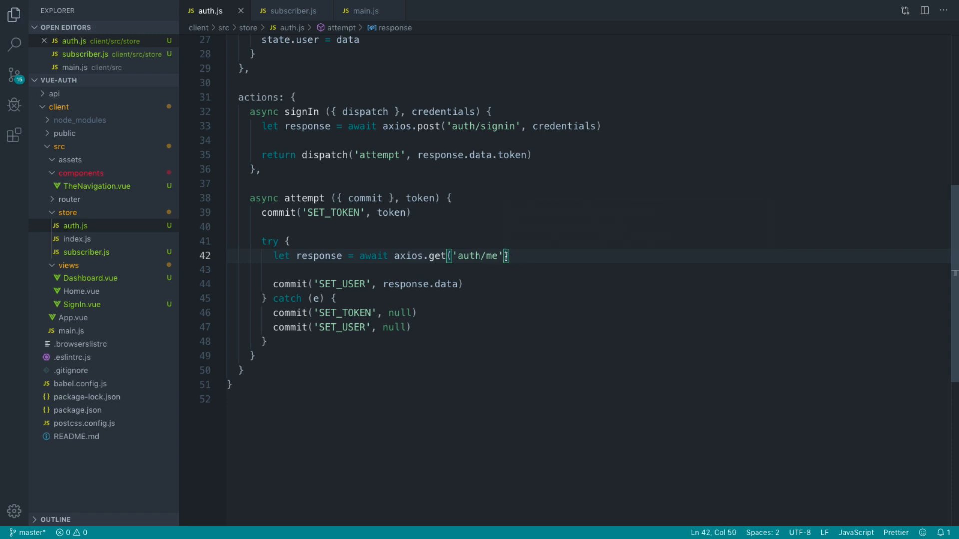
pyautogui.moveTo(297, 15)
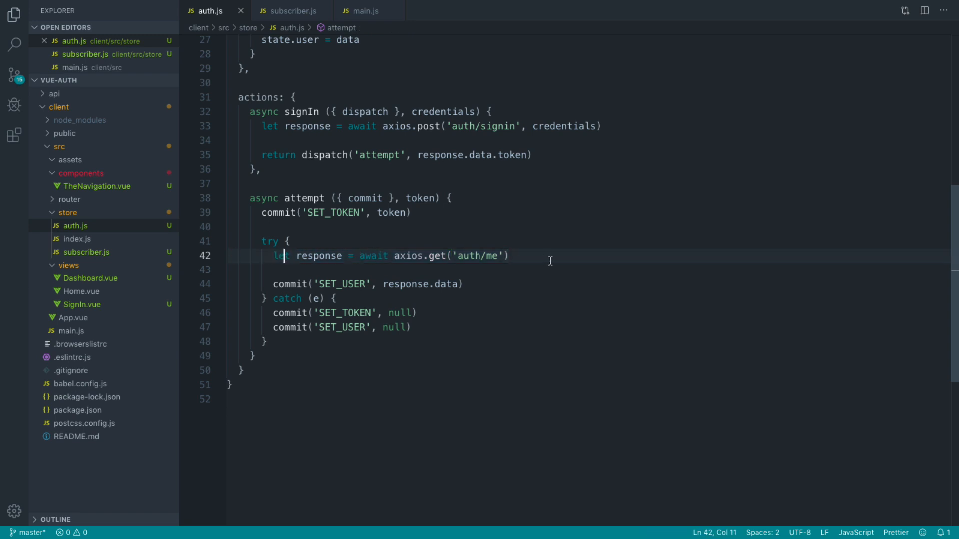
pyautogui.click(290, 11)
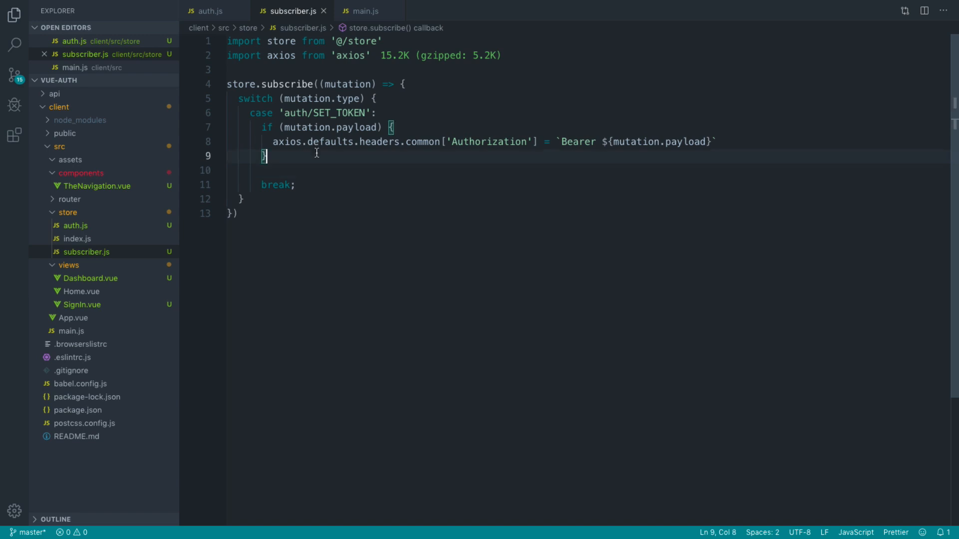
# - Add an else branch in subscriber.js that sets the axios Authorization header to null
pyautogui.write('else {')
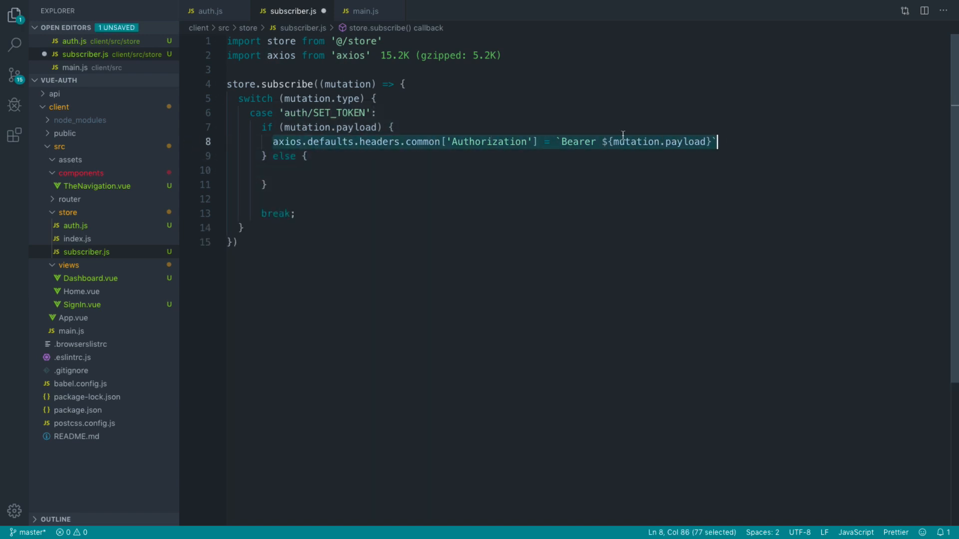
pyautogui.write('!=')
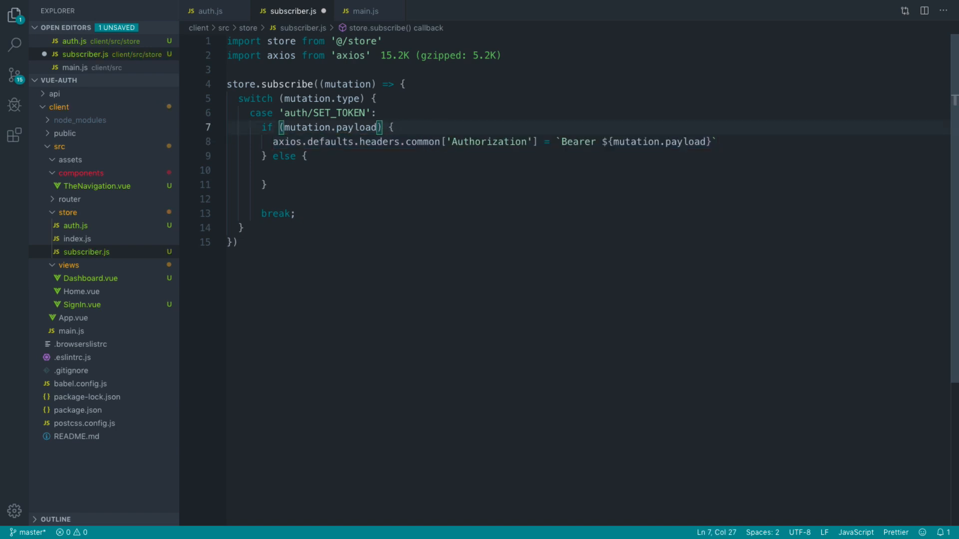
pyautogui.click(272, 170)
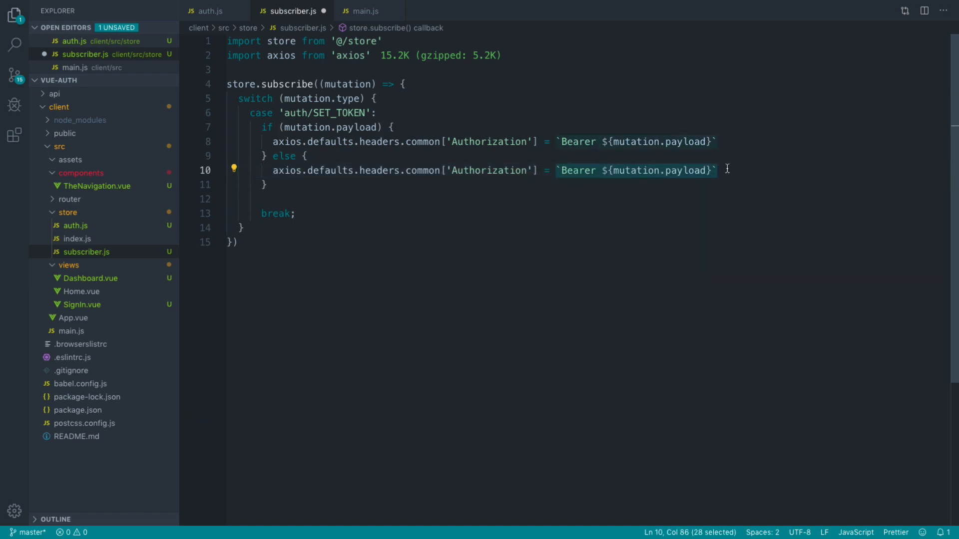
pyautogui.write('null')
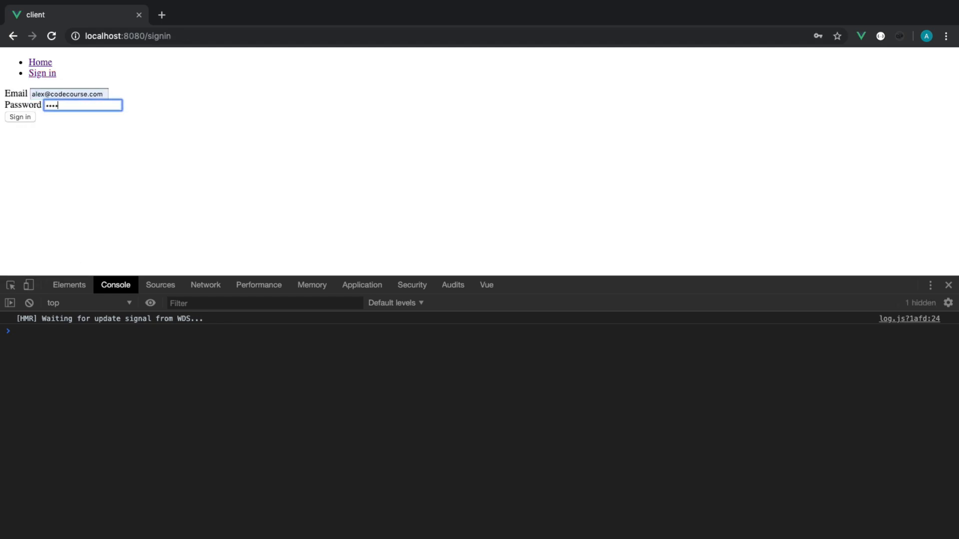
# - Re-enter the password and sign in, reaching the Dashboard with the Sign out link
pyautogui.click(20, 117)
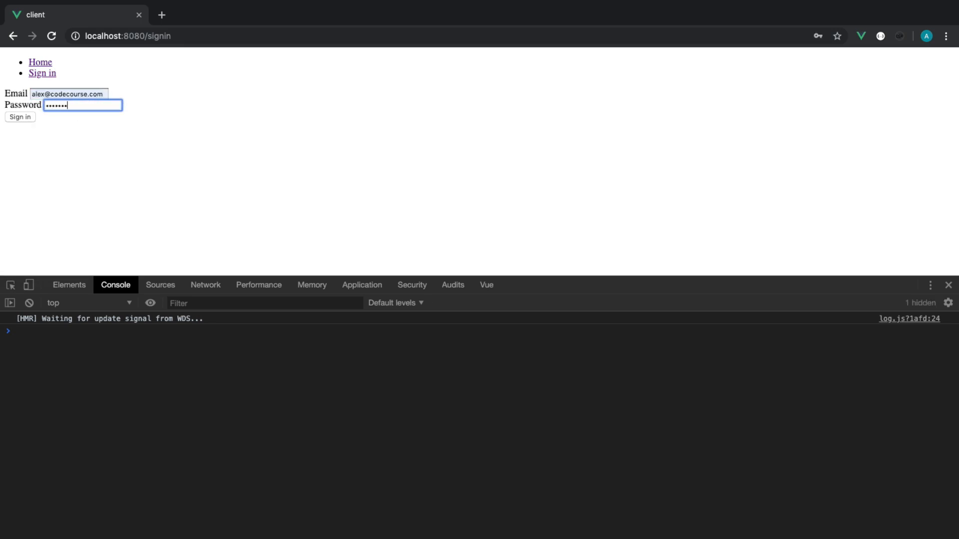
pyautogui.click(19, 117)
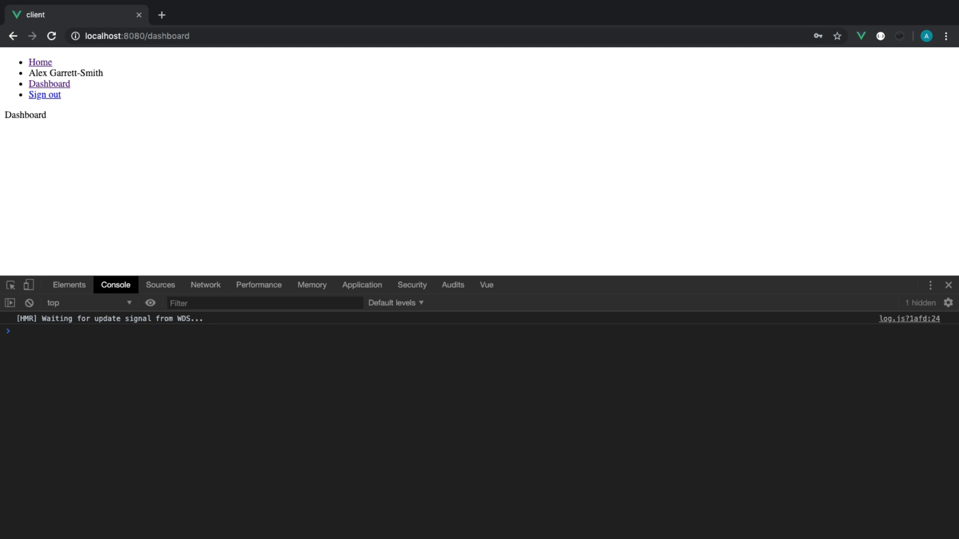
pyautogui.moveTo(3, 64)
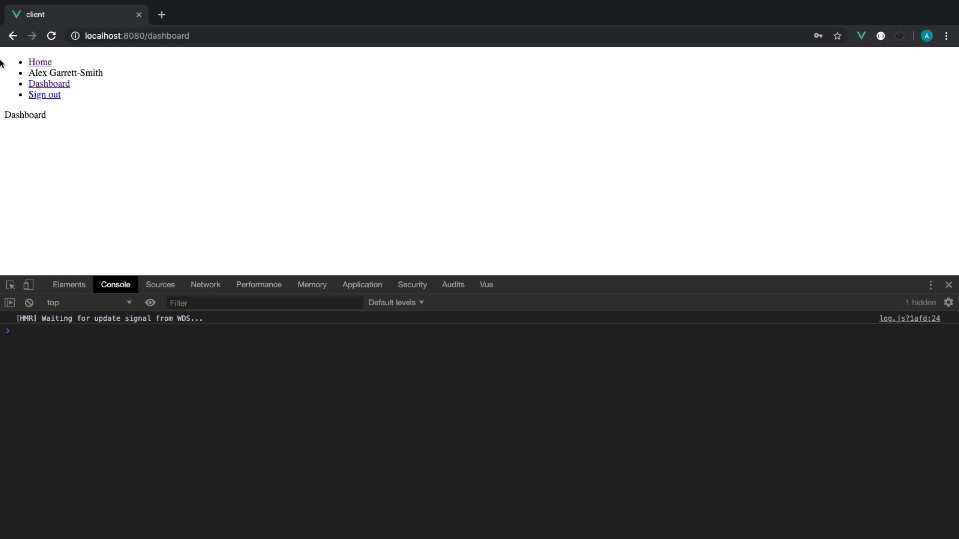
pyautogui.moveTo(119, 179)
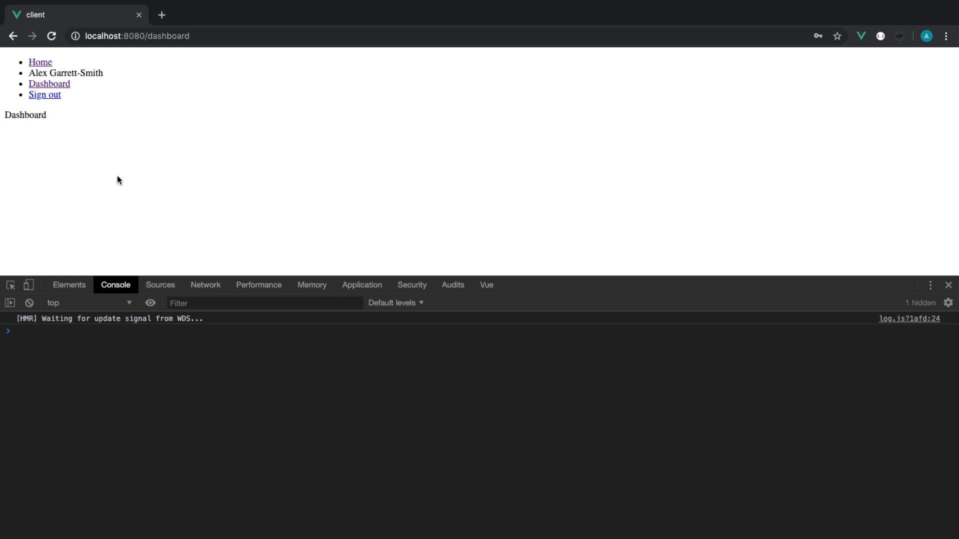